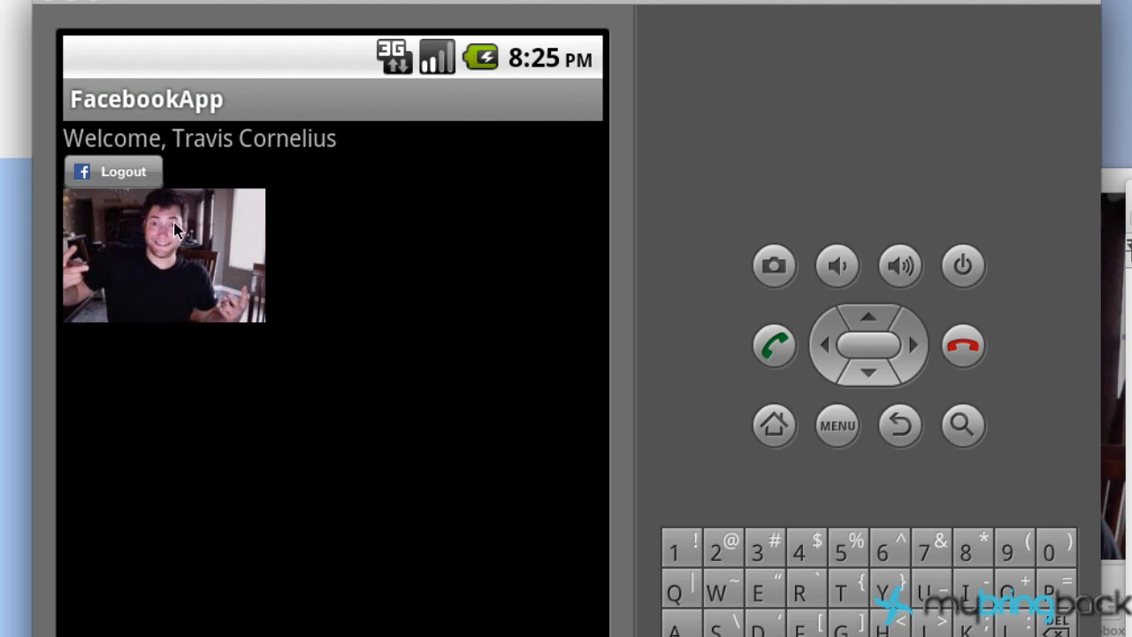
{"action": "mouse_move", "coordinate": [251, 230]}
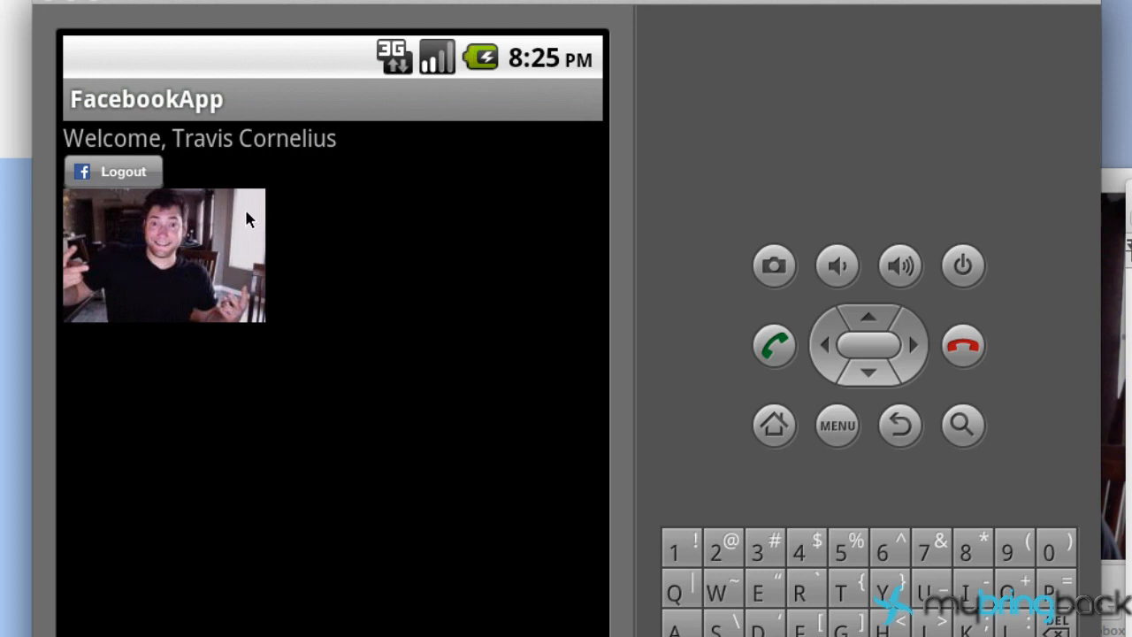
{"action": "mouse_move", "coordinate": [188, 150]}
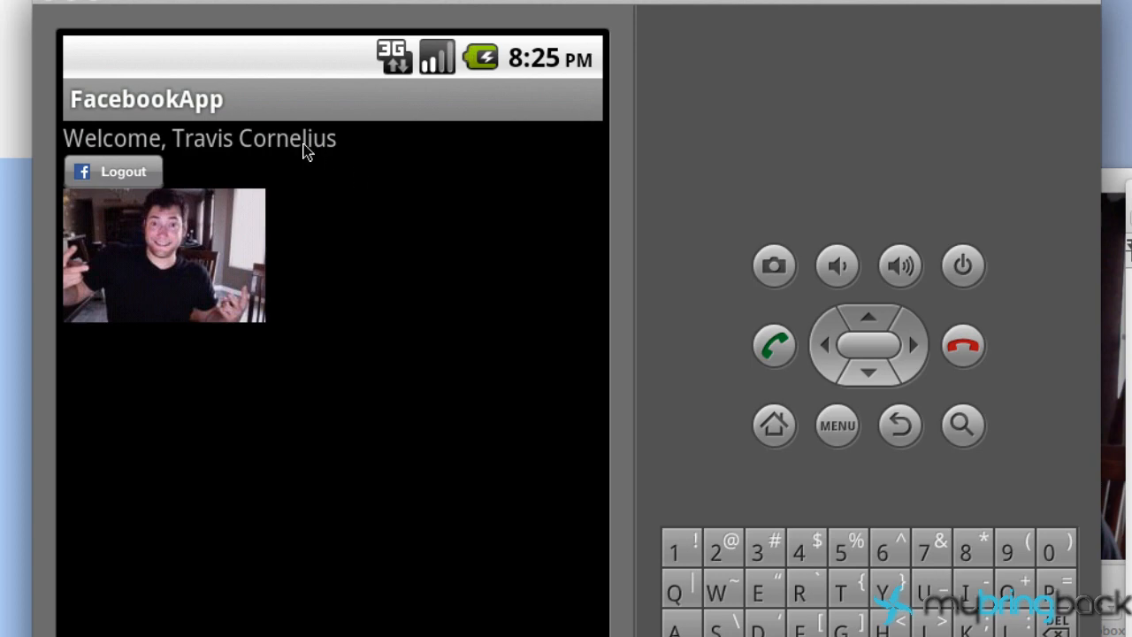
- Bring up main.xml showing the welcome TextView and the two ImageViews
{"action": "left_click", "coordinate": [114, 169]}
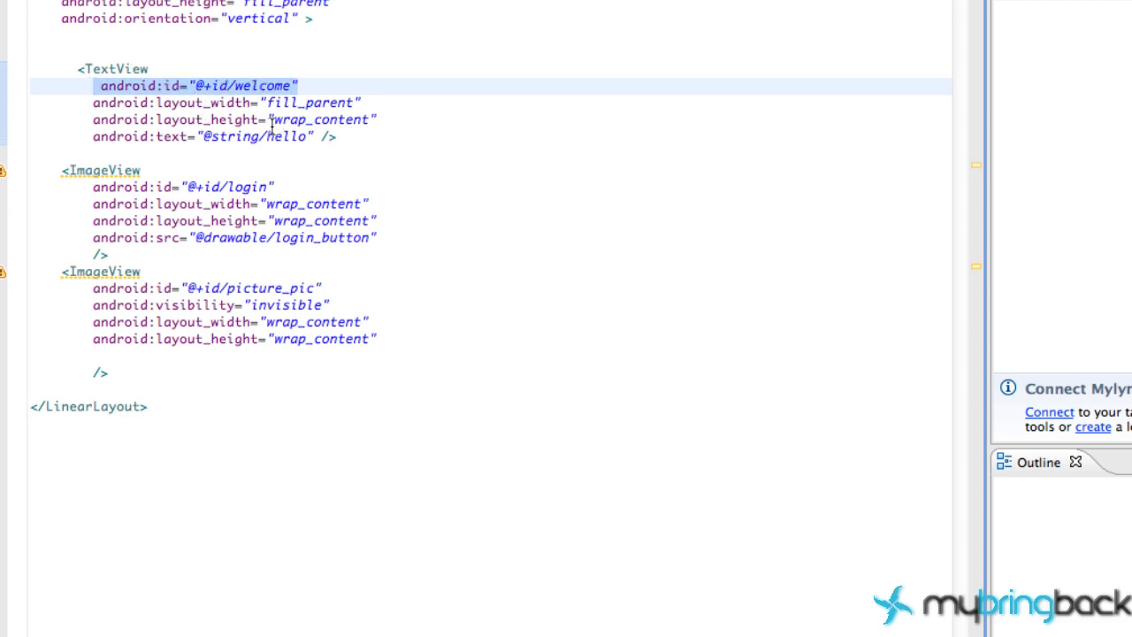
{"action": "mouse_move", "coordinate": [274, 325]}
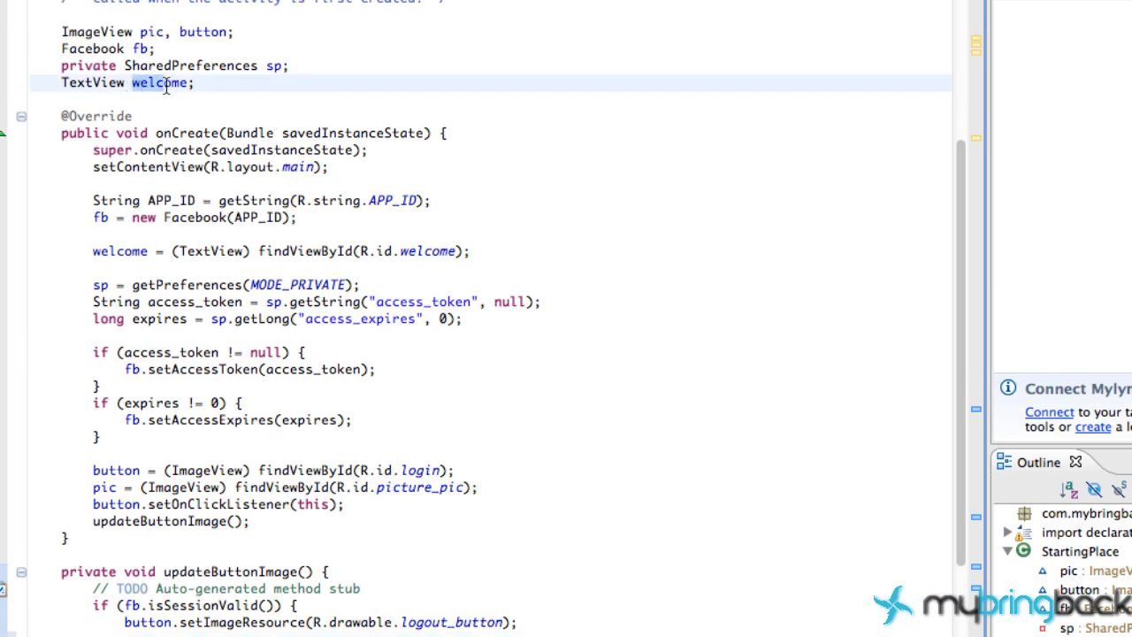
- Highlight the welcome TextView field in the activity's Java code
{"action": "double_click", "coordinate": [159, 83]}
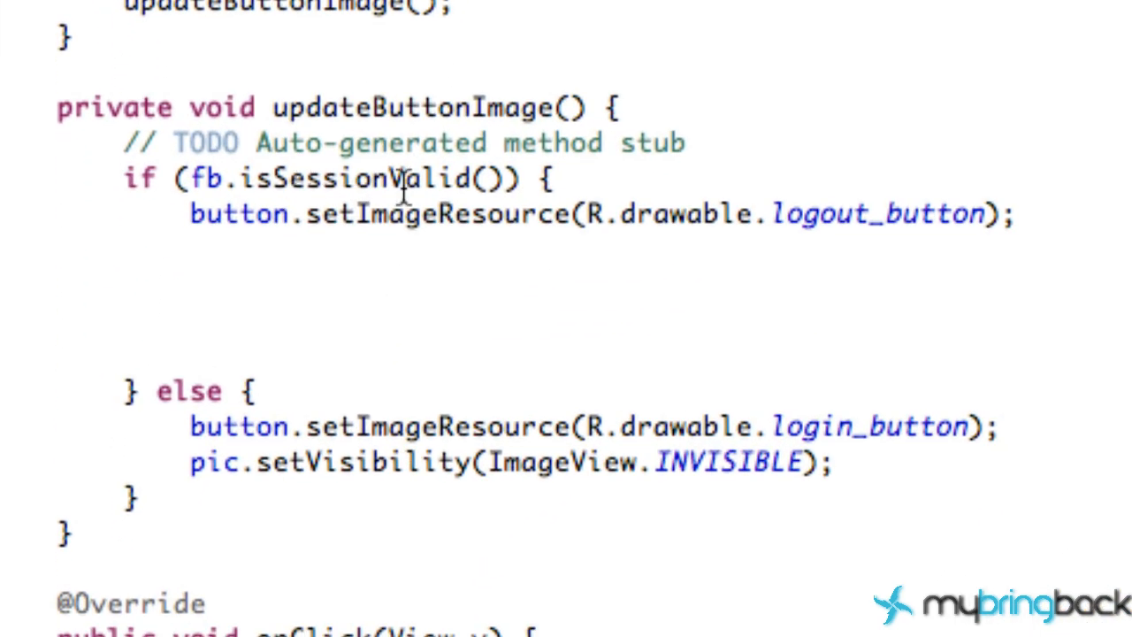
{"action": "mouse_move", "coordinate": [407, 292]}
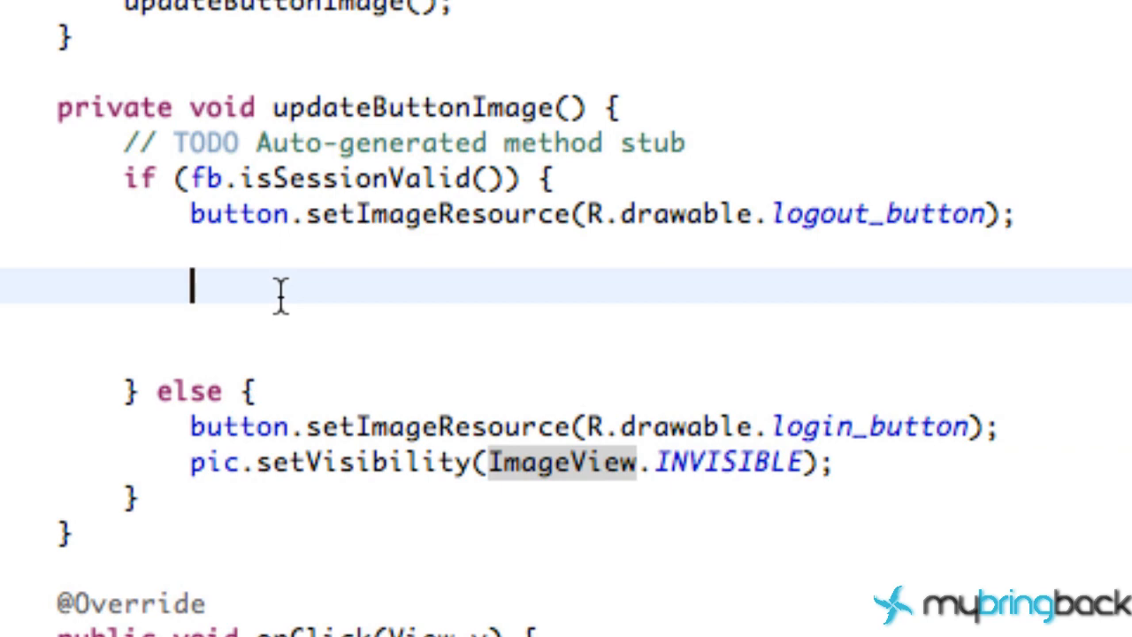
- Add pic.setVisibility(ImageView.VISIBLE); in the isSessionValid() branch
{"action": "type", "text": "pic.s"}
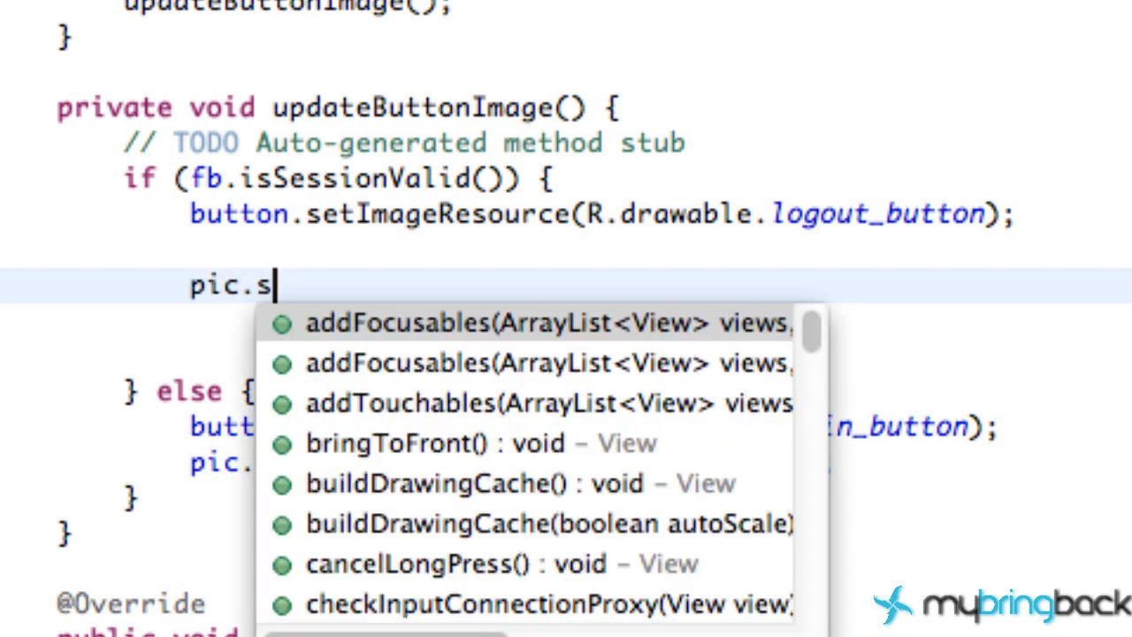
{"action": "type", "text": "etVisibility(Image"}
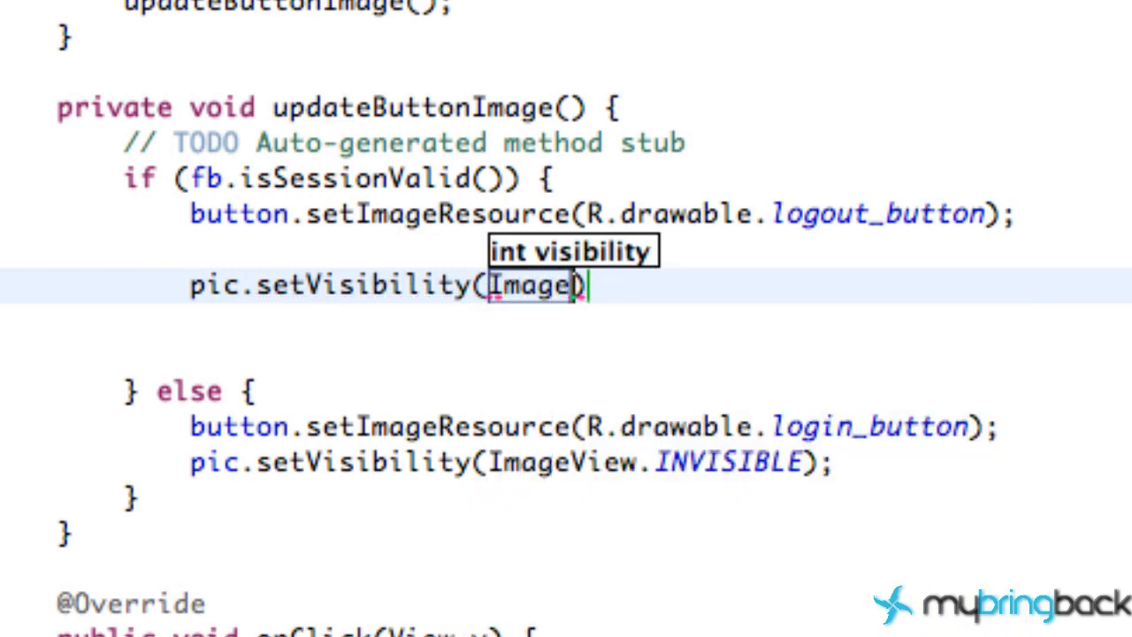
{"action": "type", "text": "View.VISIBLE"}
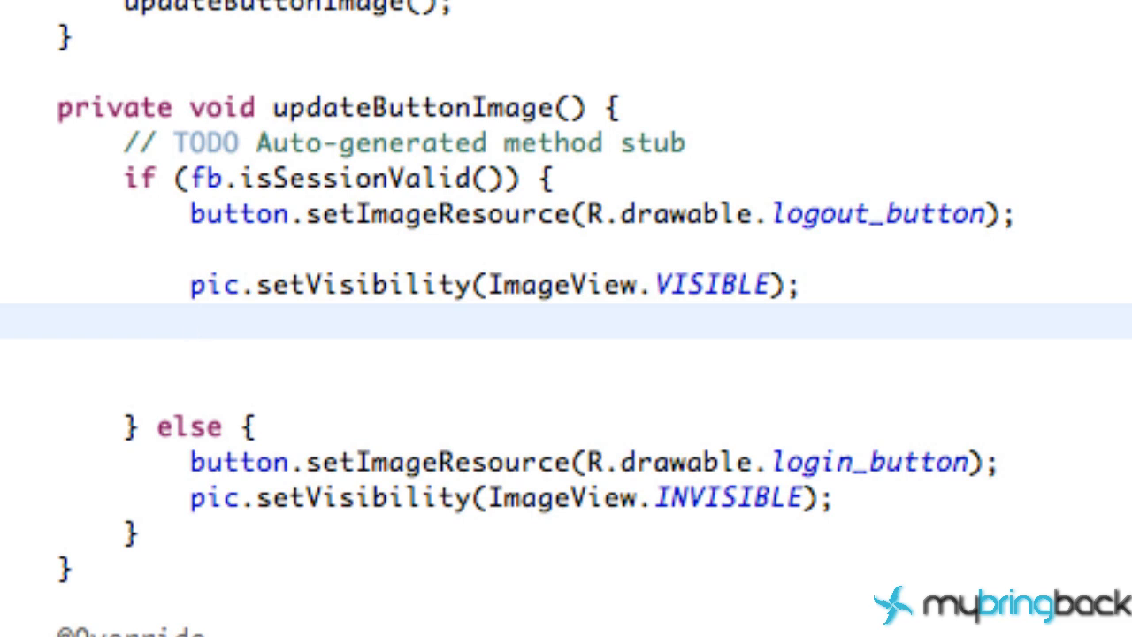
{"action": "mouse_move", "coordinate": [522, 199]}
{"action": "type", "text": "J"}
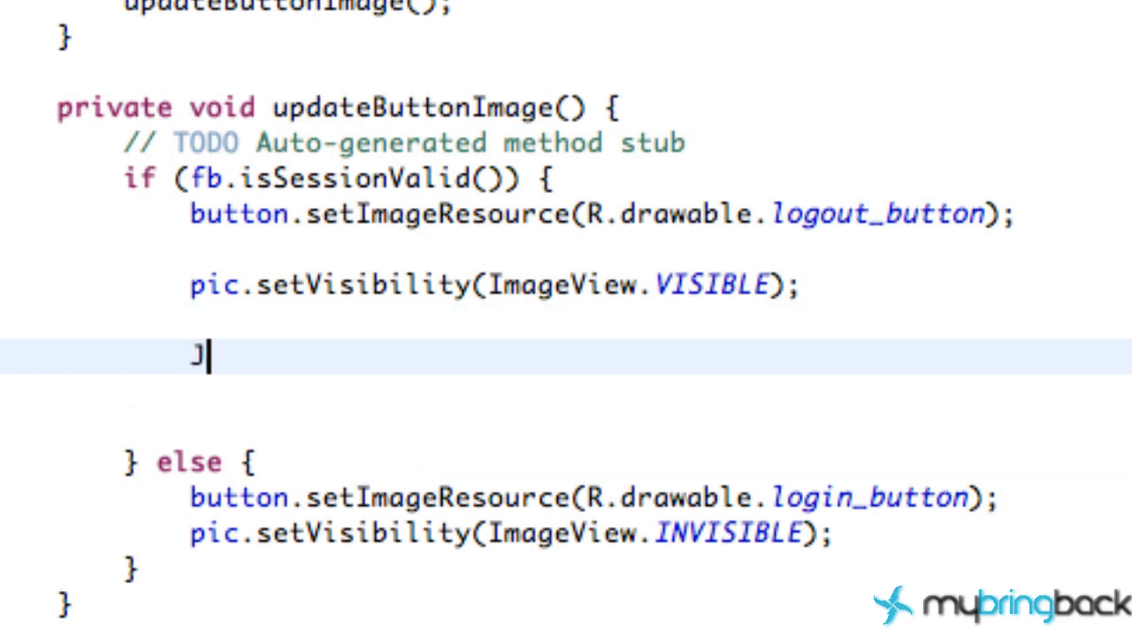
- Declare JSONObject obj = null; and URL img_url = null; below the setVisibility line
{"action": "type", "text": "SONObje"}
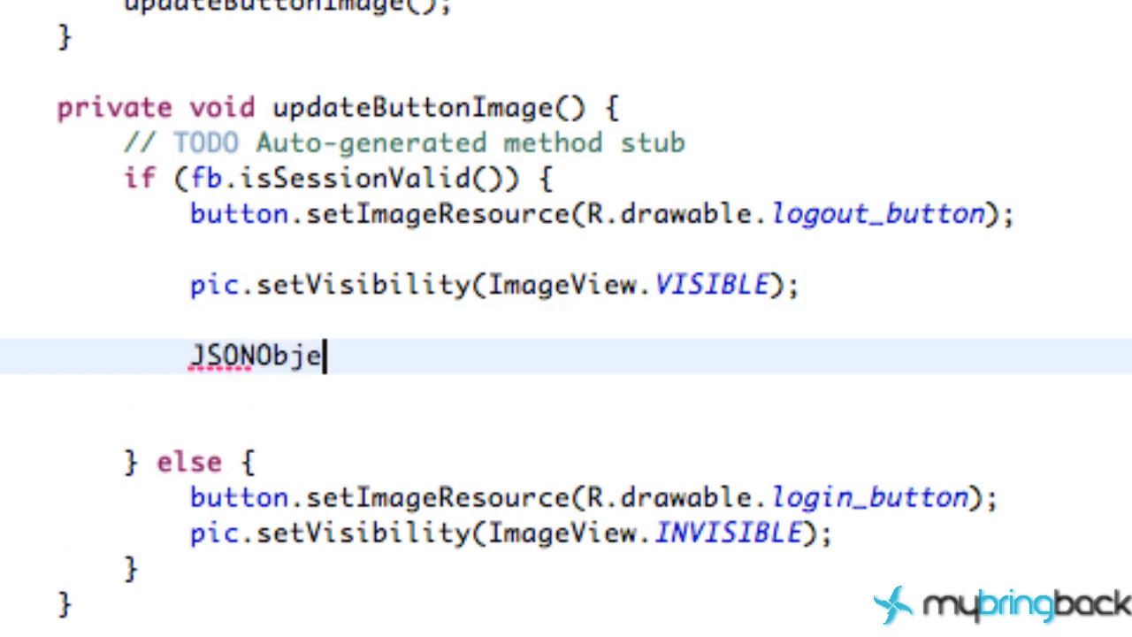
{"action": "type", "text": "ct ob"}
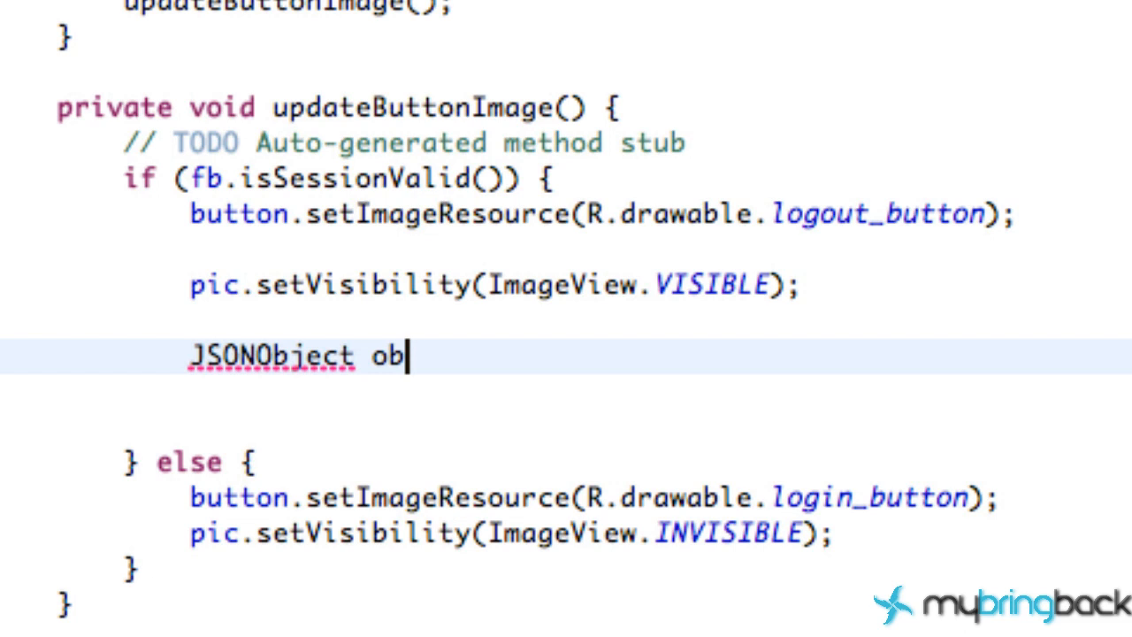
{"action": "type", "text": "j ="}
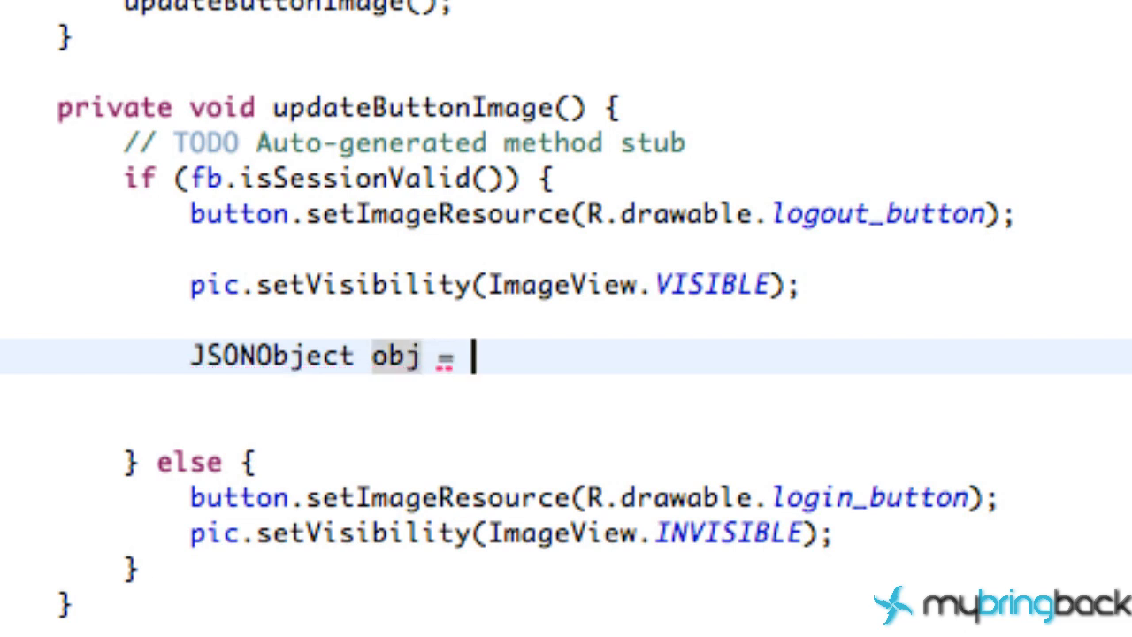
{"action": "type", "text": "null;"}
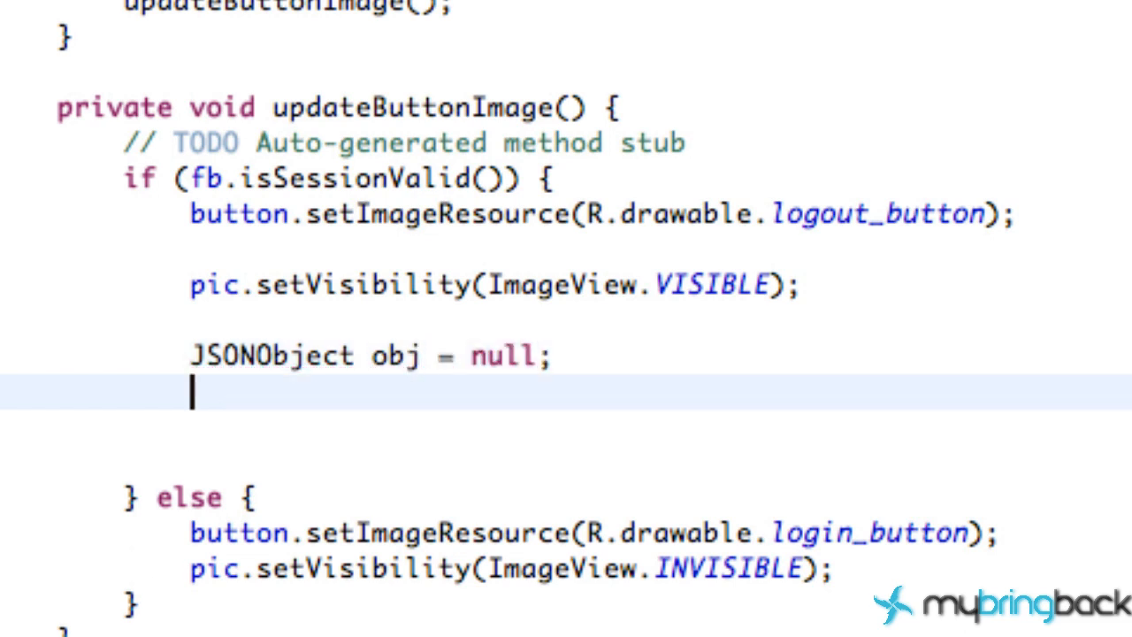
{"action": "type", "text": "URL"}
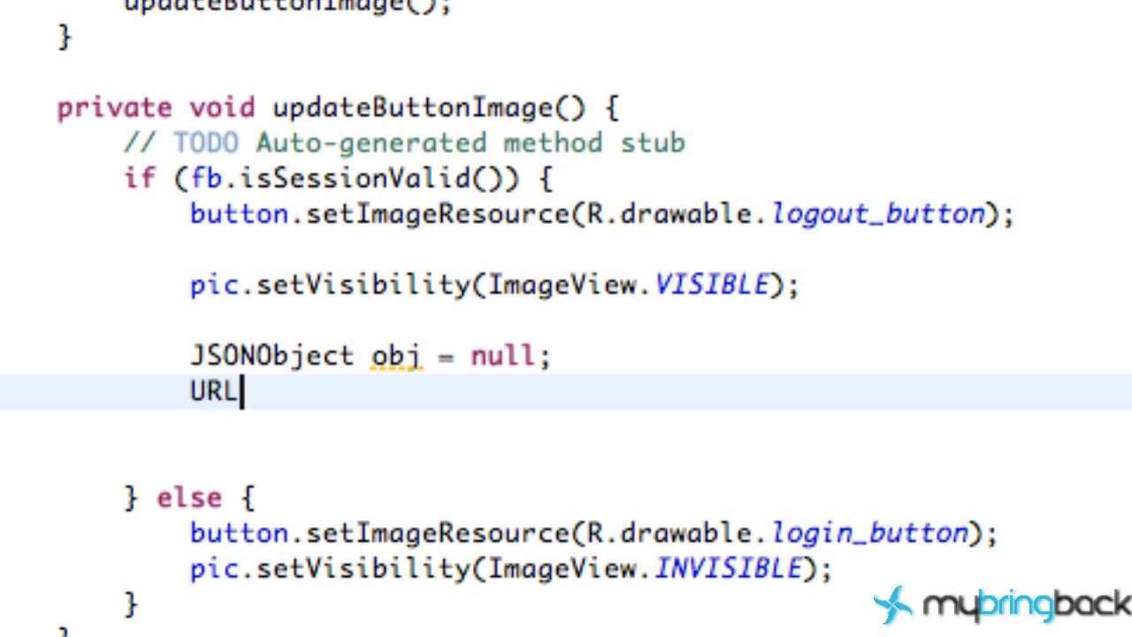
{"action": "type", "text": "ima"}
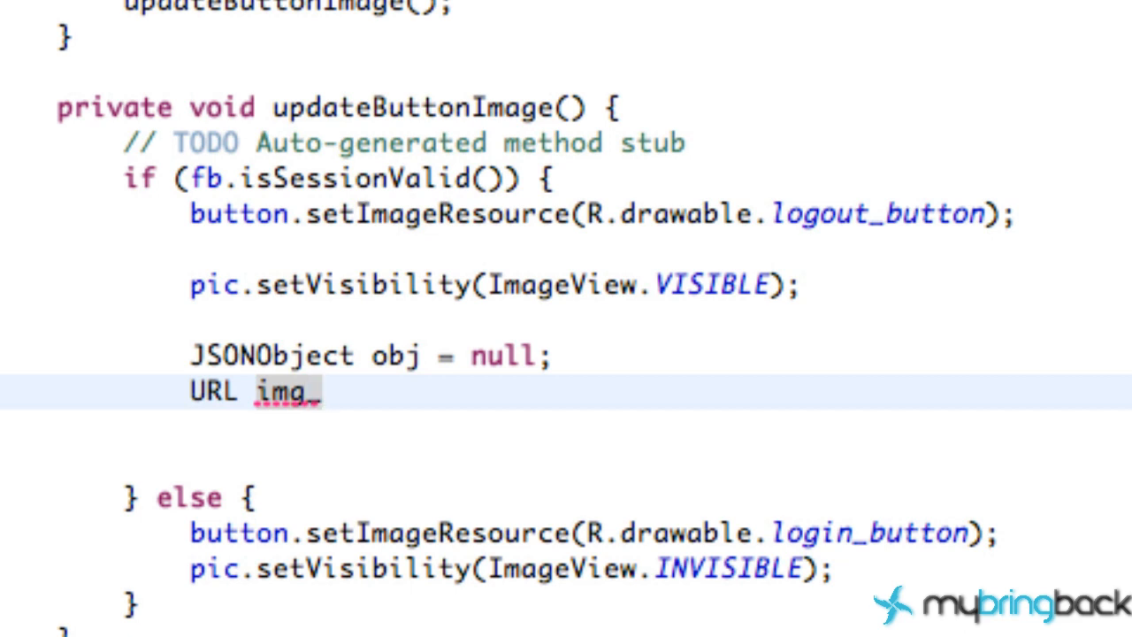
{"action": "type", "text": "u"}
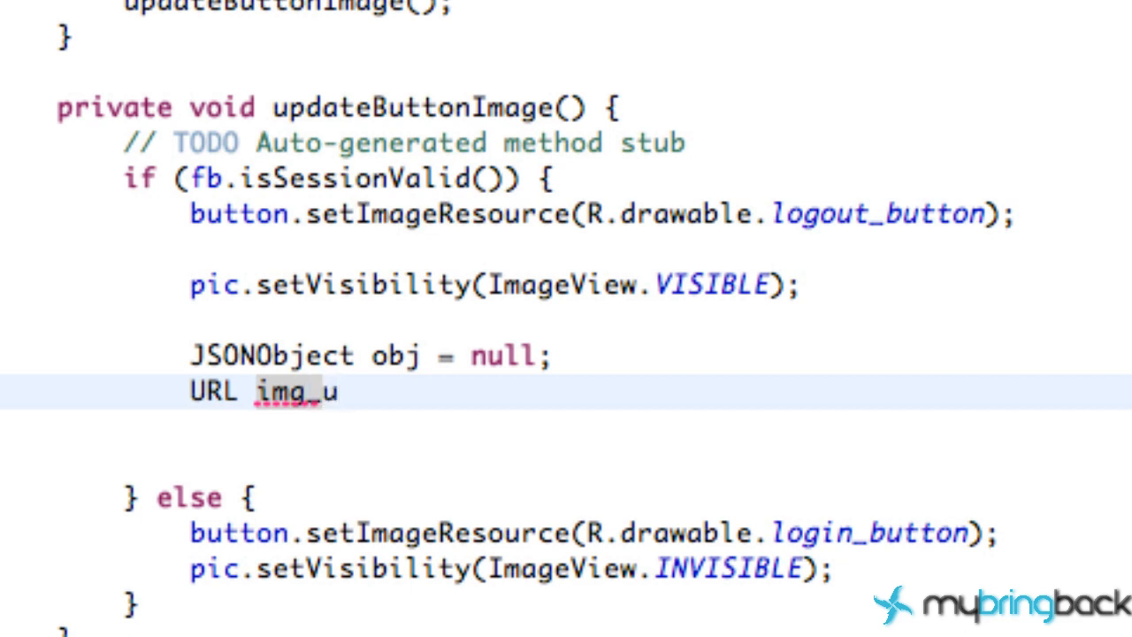
{"action": "type", "text": "rl ="}
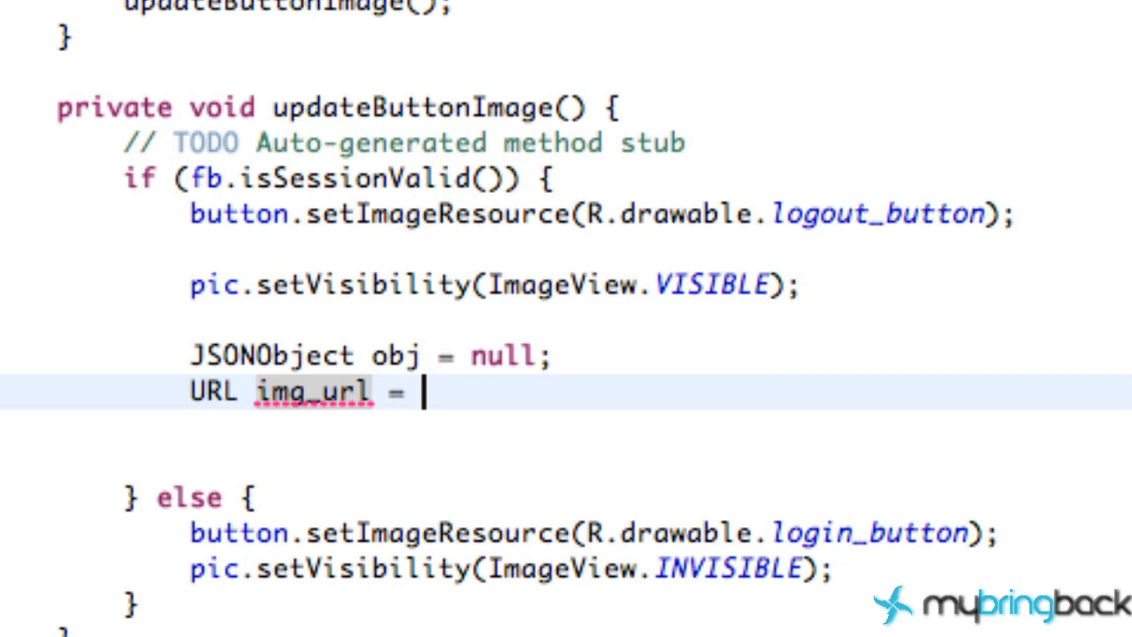
{"action": "type", "text": "null;"}
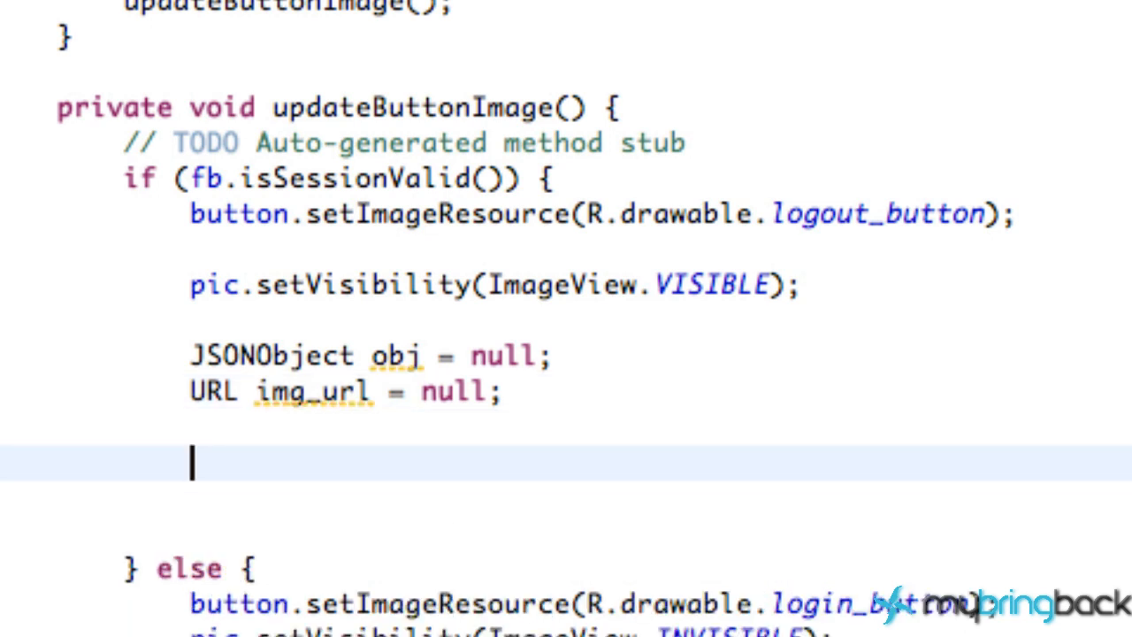
- Add String jsonUser = fb.request("me"); inside the logged-in branch
{"action": "type", "text": "String"}
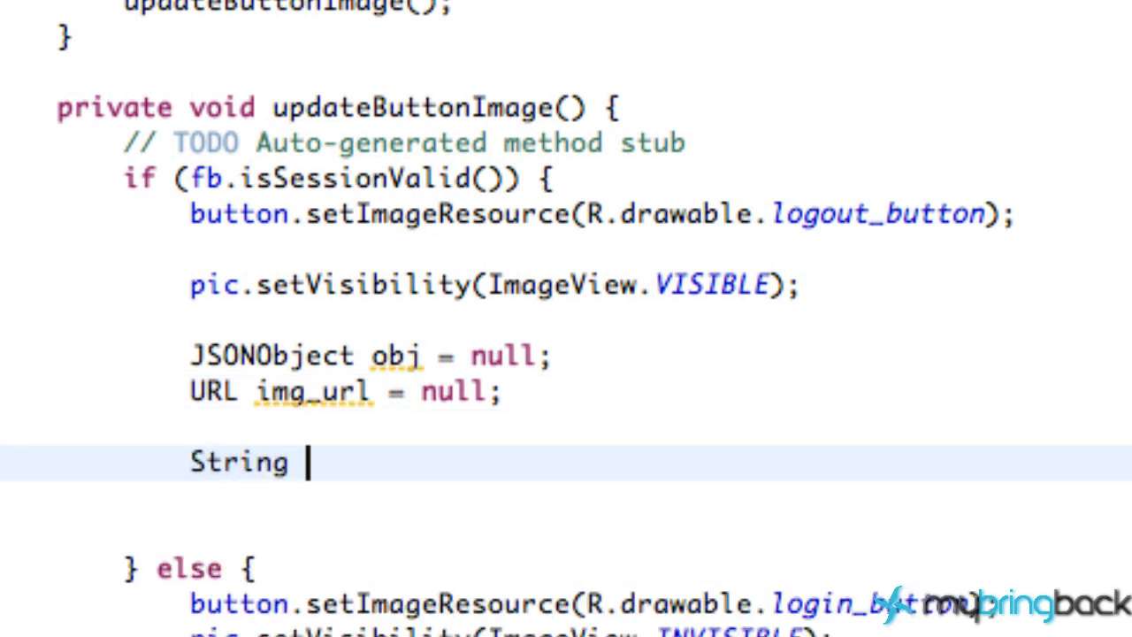
{"action": "type", "text": "son"}
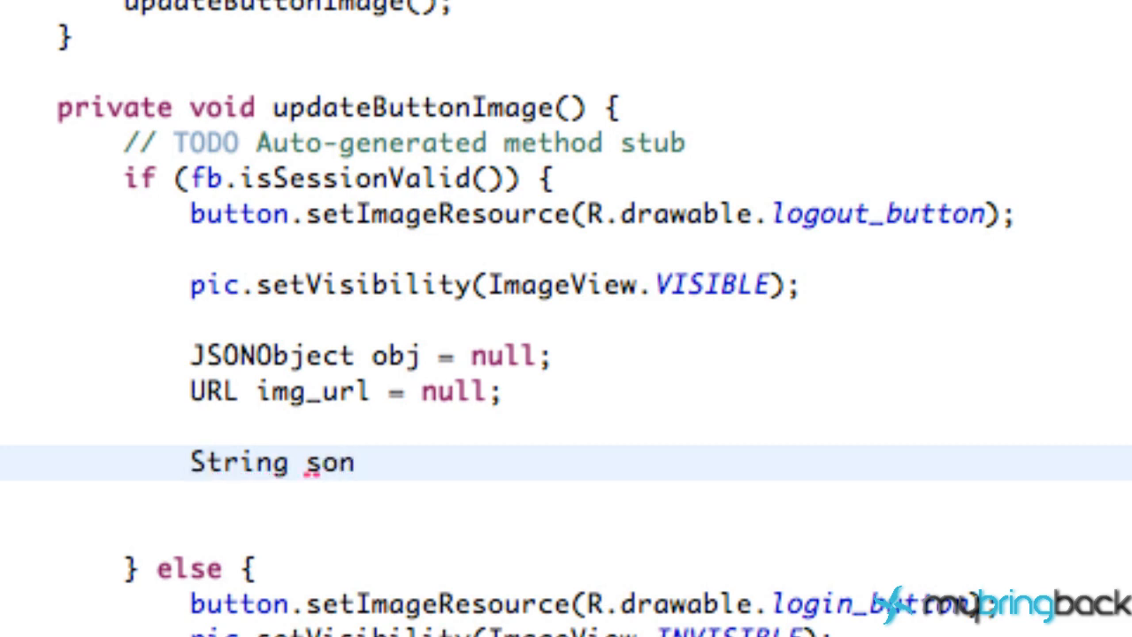
{"action": "type", "text": "jo"}
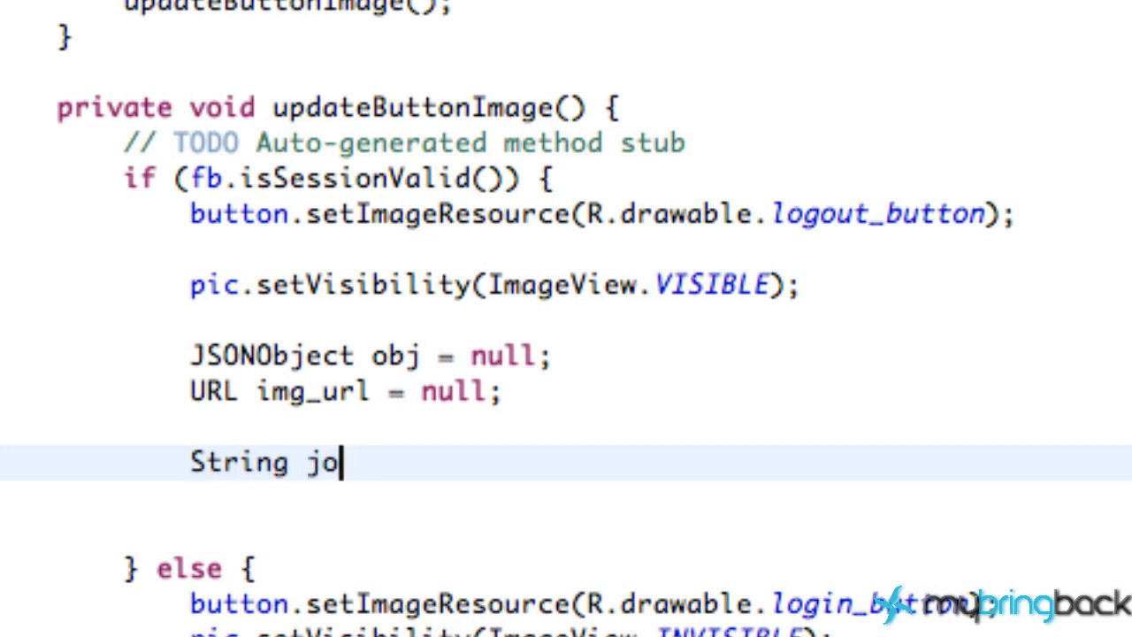
{"action": "type", "text": "nUser"}
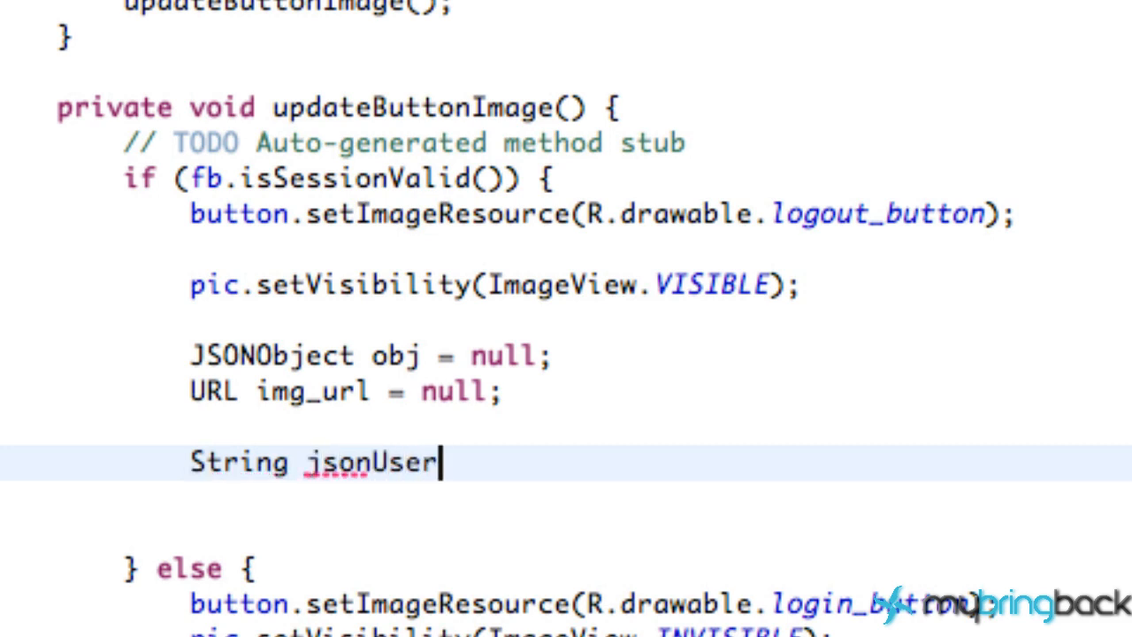
{"action": "type", "text": "= f"}
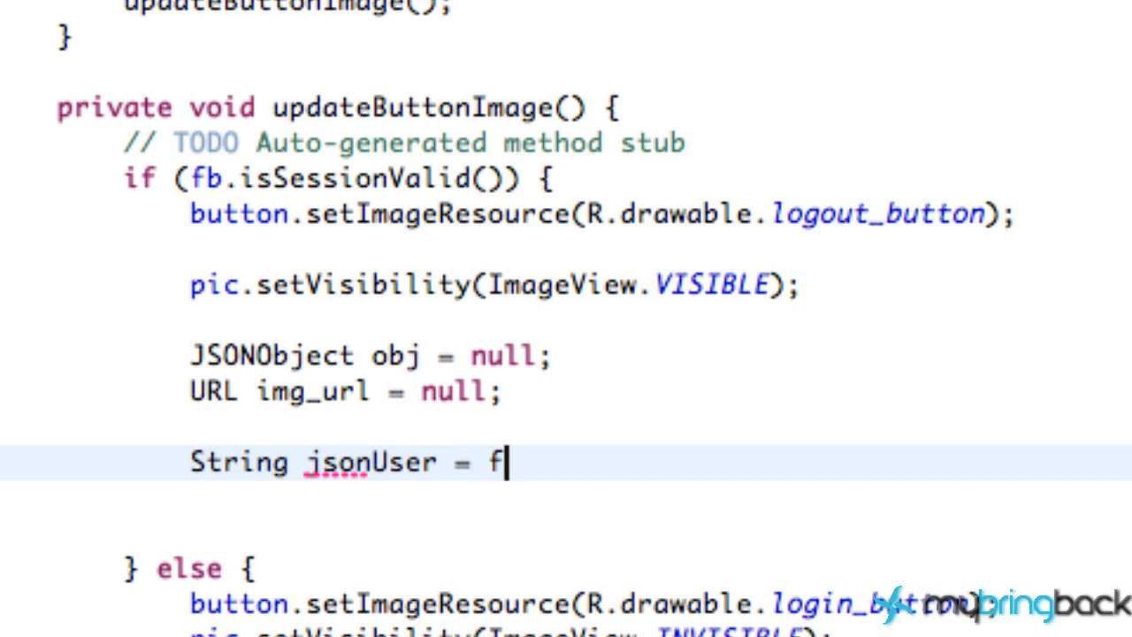
{"action": "type", "text": "b.request(\""}
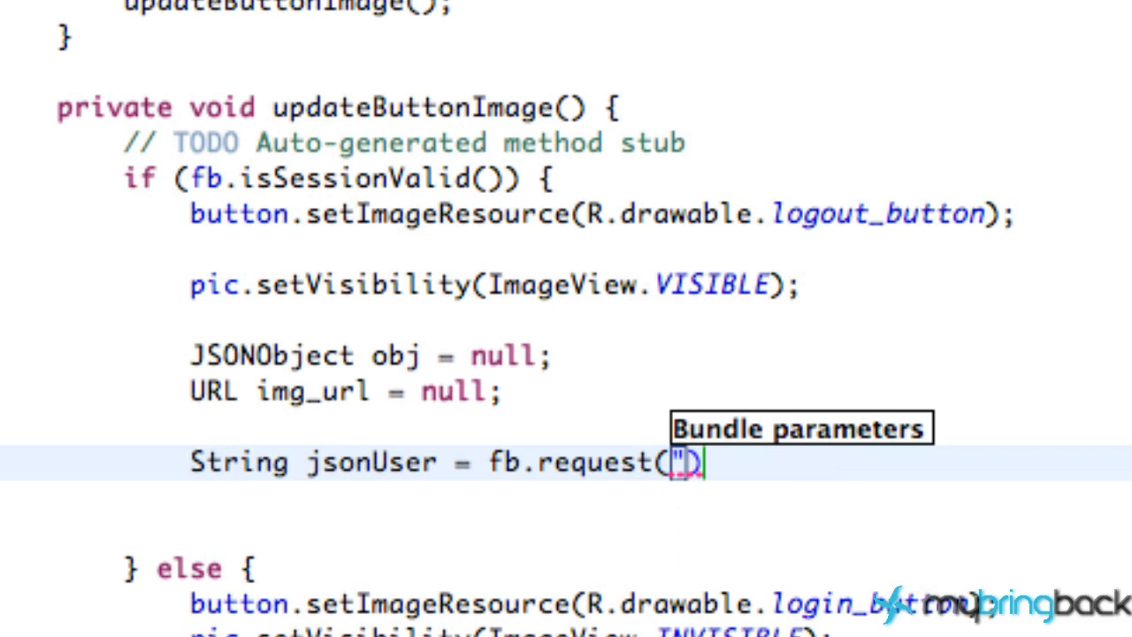
{"action": "type", "text": "me"}
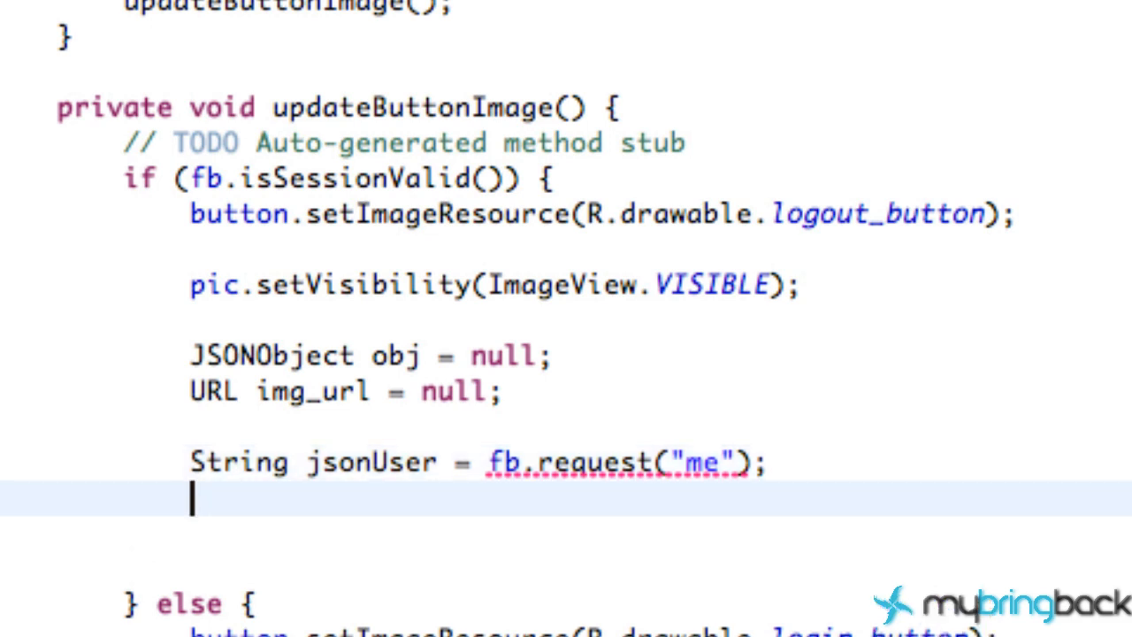
- Parse the response with obj = Util.parseJson(jsonUser);
{"action": "type", "text": "obj"}
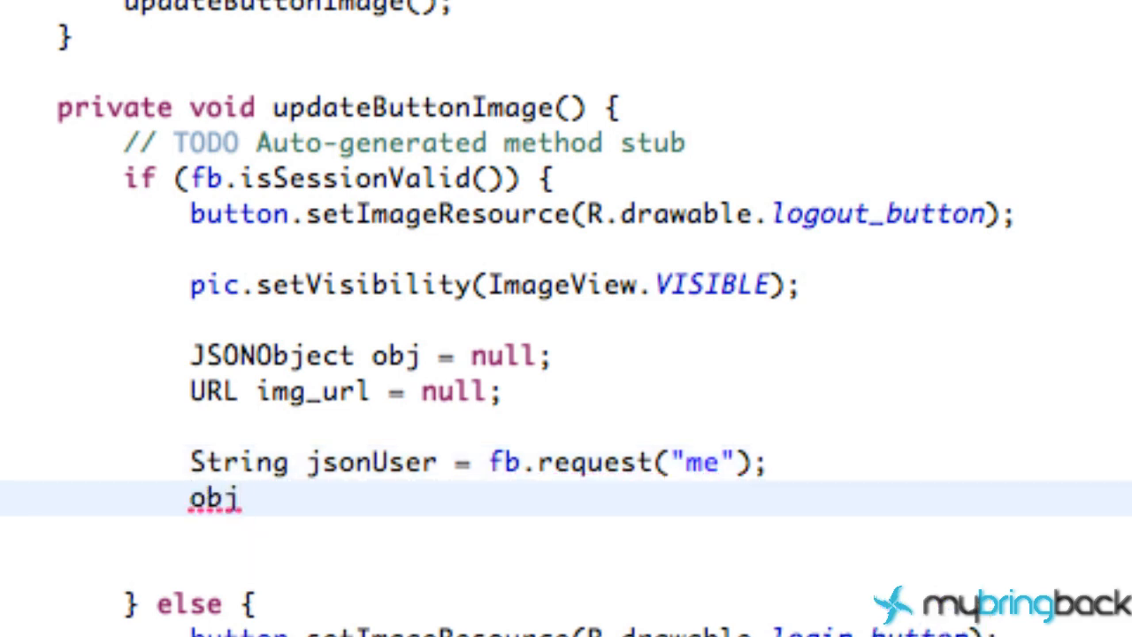
{"action": "type", "text": "="}
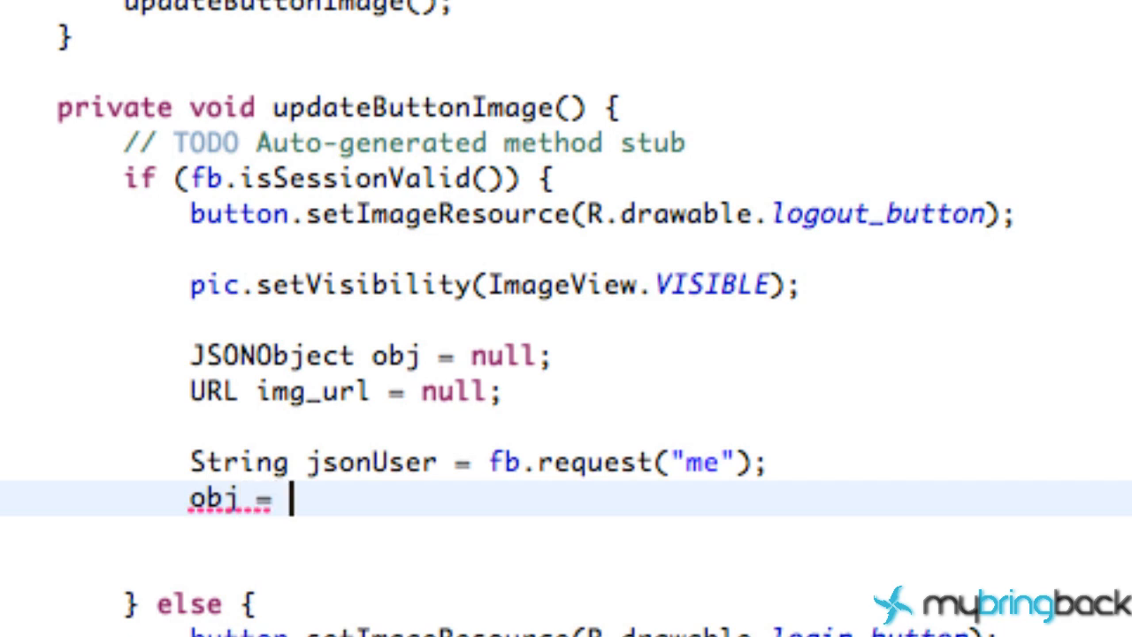
{"action": "type", "text": "Util"}
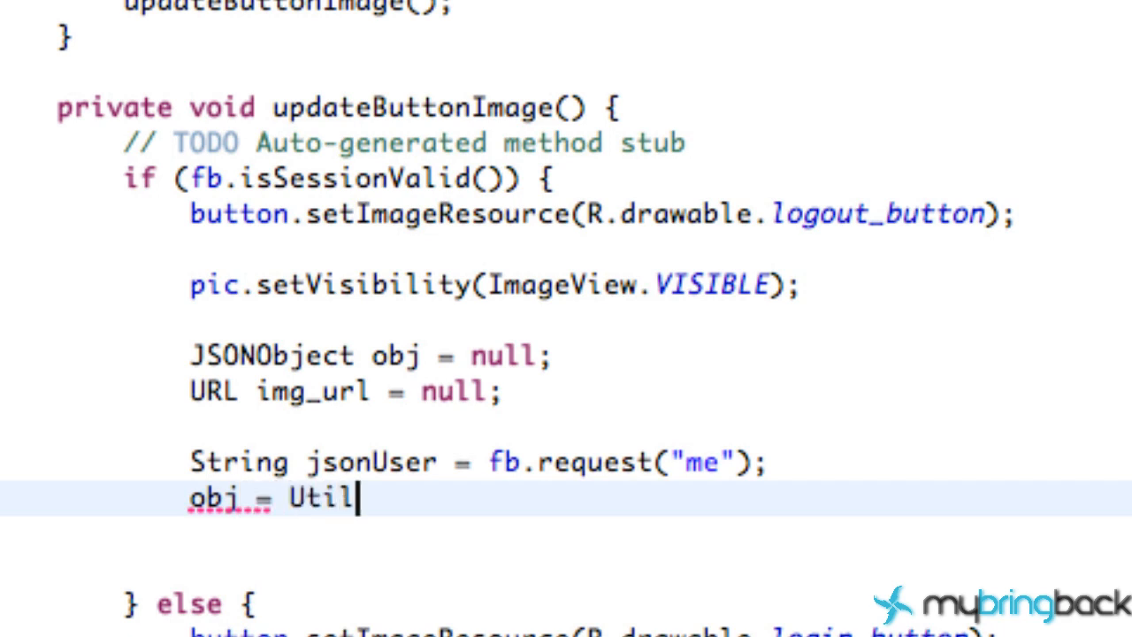
{"action": "type", "text": ".parseJson(s"}
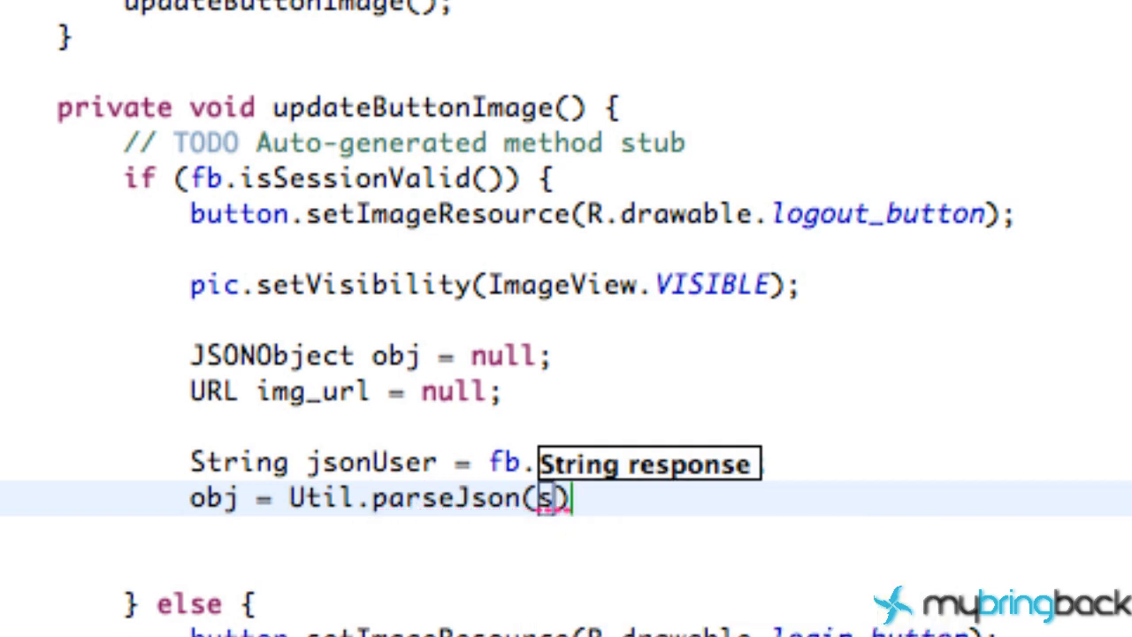
{"action": "type", "text": "jsonUser"}
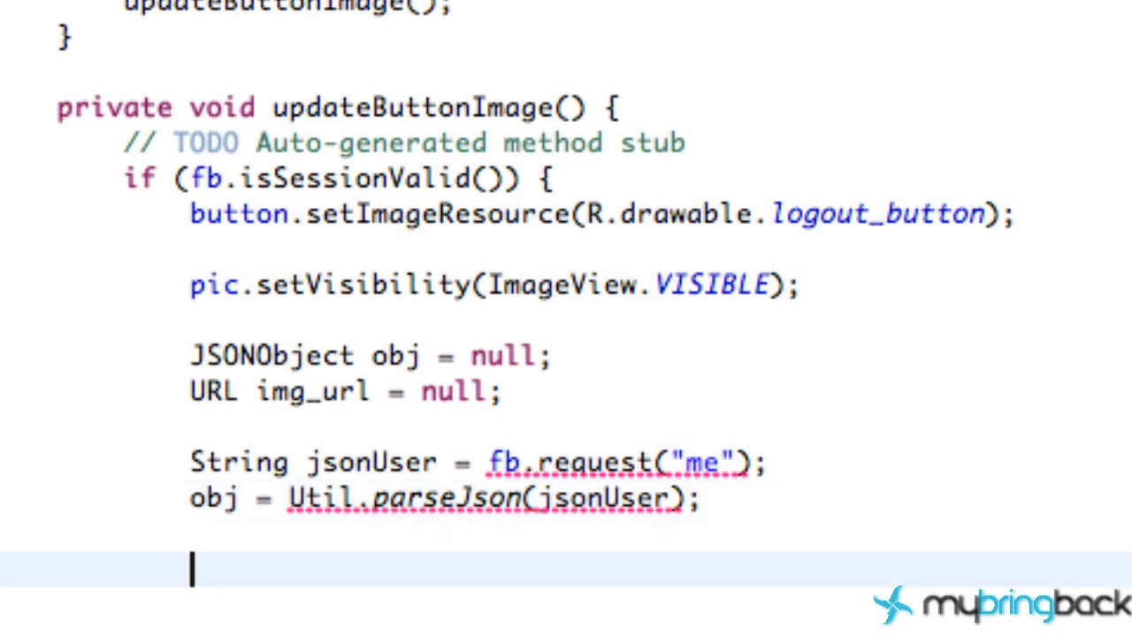
- Begin String id = obj.optString("id") to read the user's id
{"action": "type", "text": "String i"}
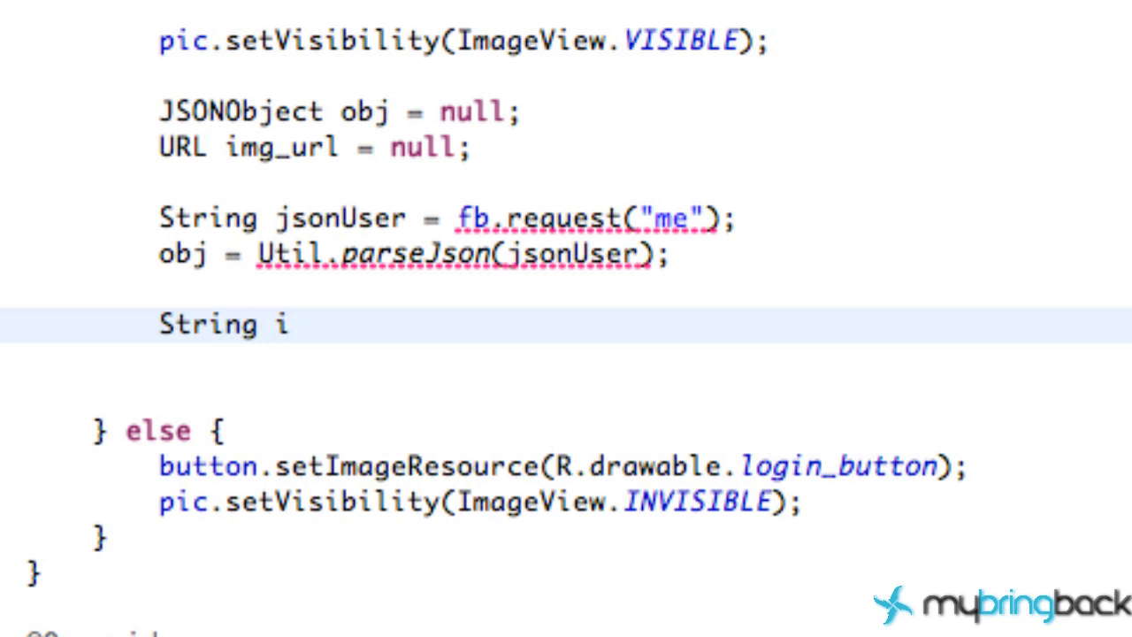
{"action": "type", "text": "d ="}
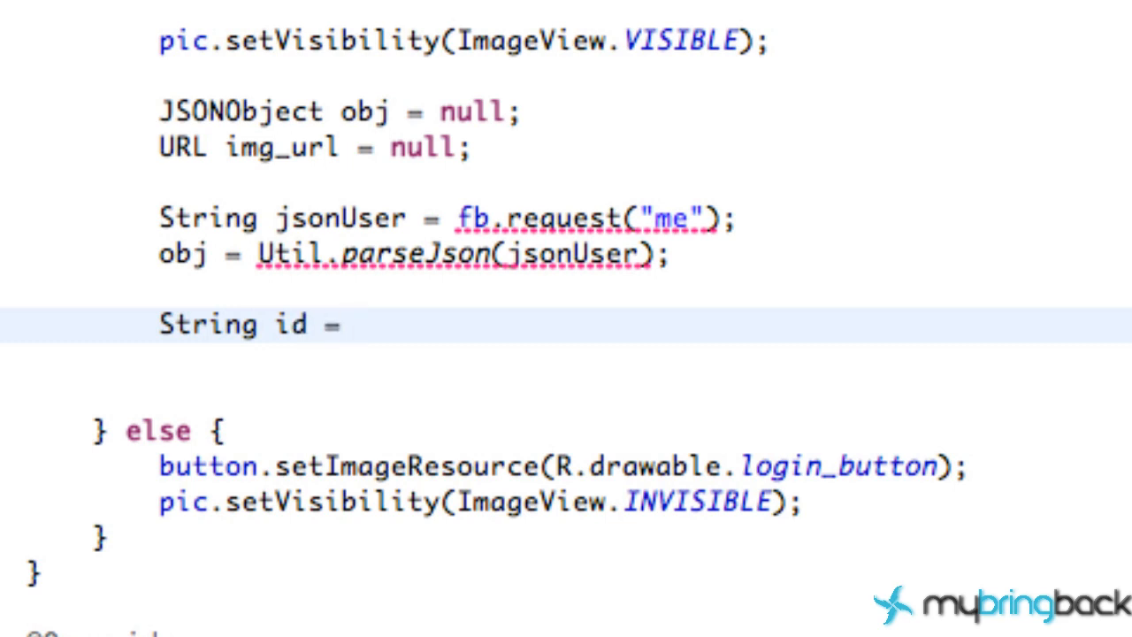
{"action": "type", "text": "obj"}
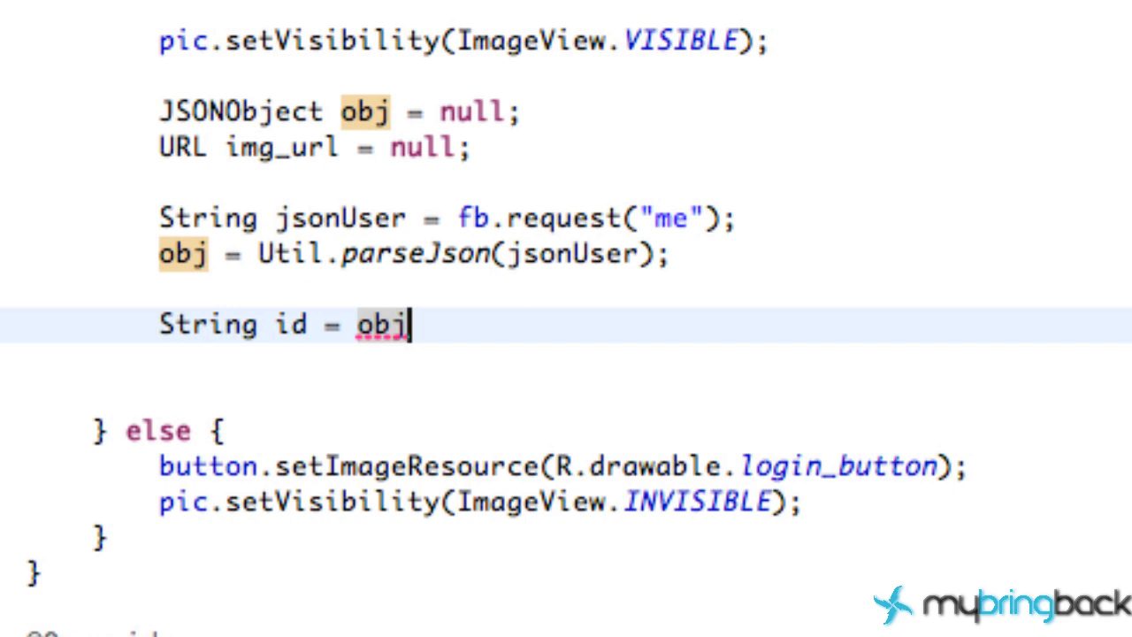
{"action": "type", "text": ".optSt"}
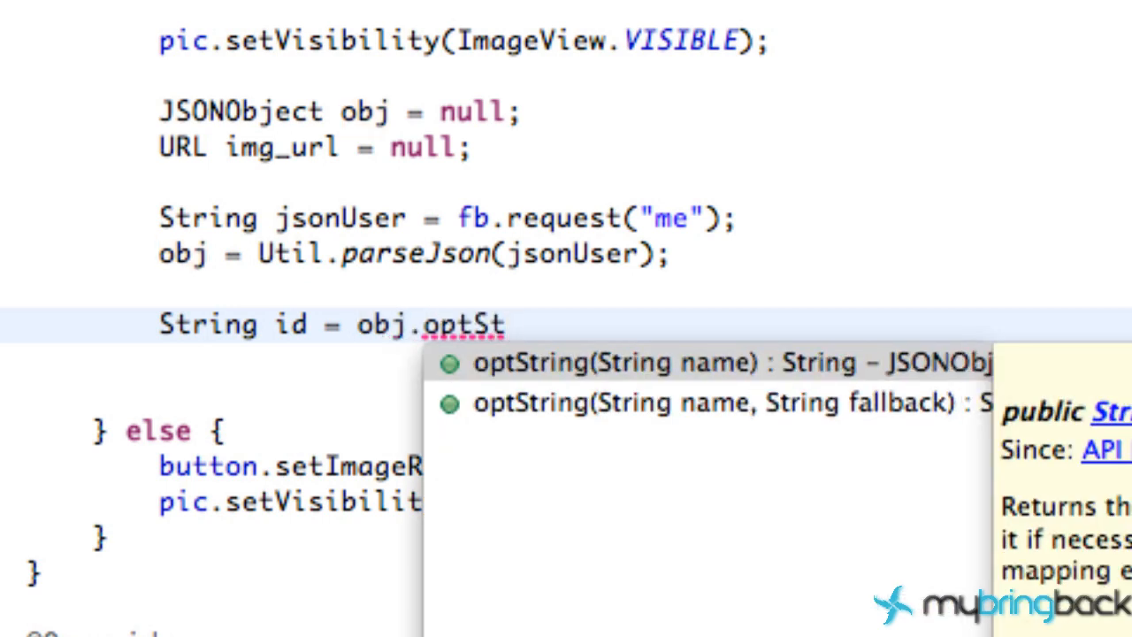
{"action": "mouse_move", "coordinate": [924, 319]}
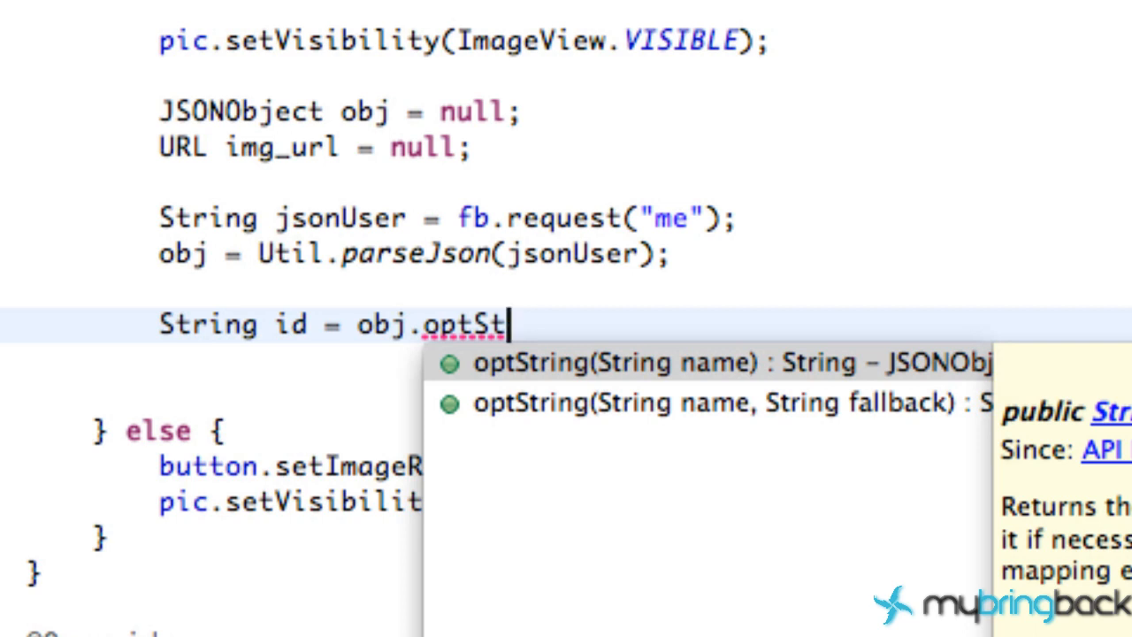
{"action": "mouse_move", "coordinate": [916, 517]}
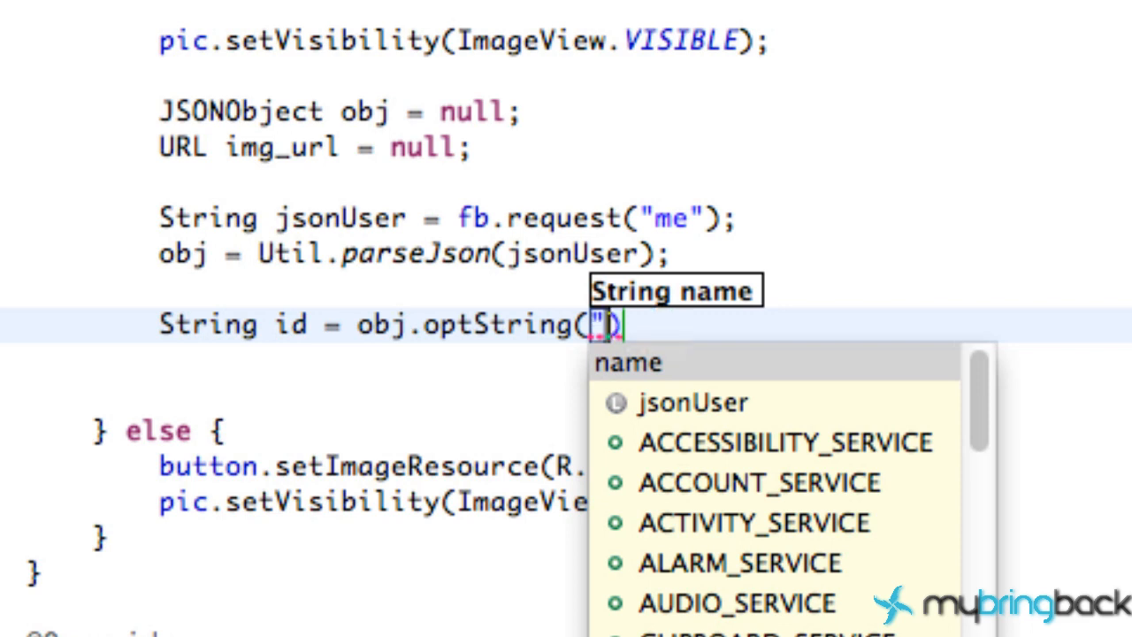
{"action": "type", "text": "id"}
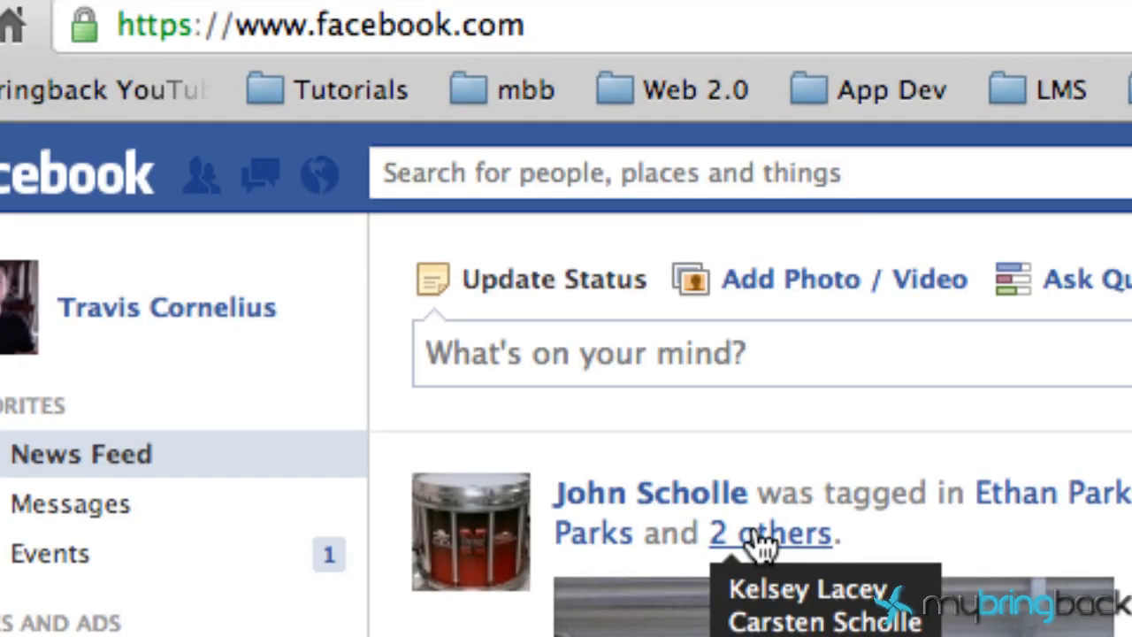
- Show a tagged photo's page in Facebook and highlight its numeric fbid in the address
{"action": "left_click", "coordinate": [166, 307]}
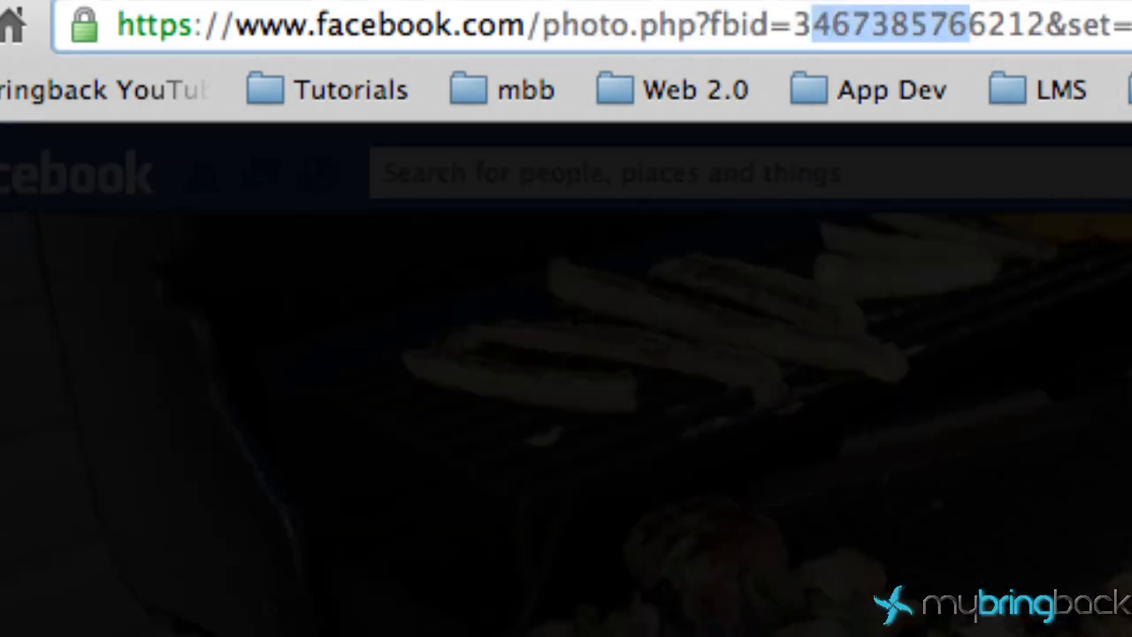
{"action": "left_click", "coordinate": [832, 25]}
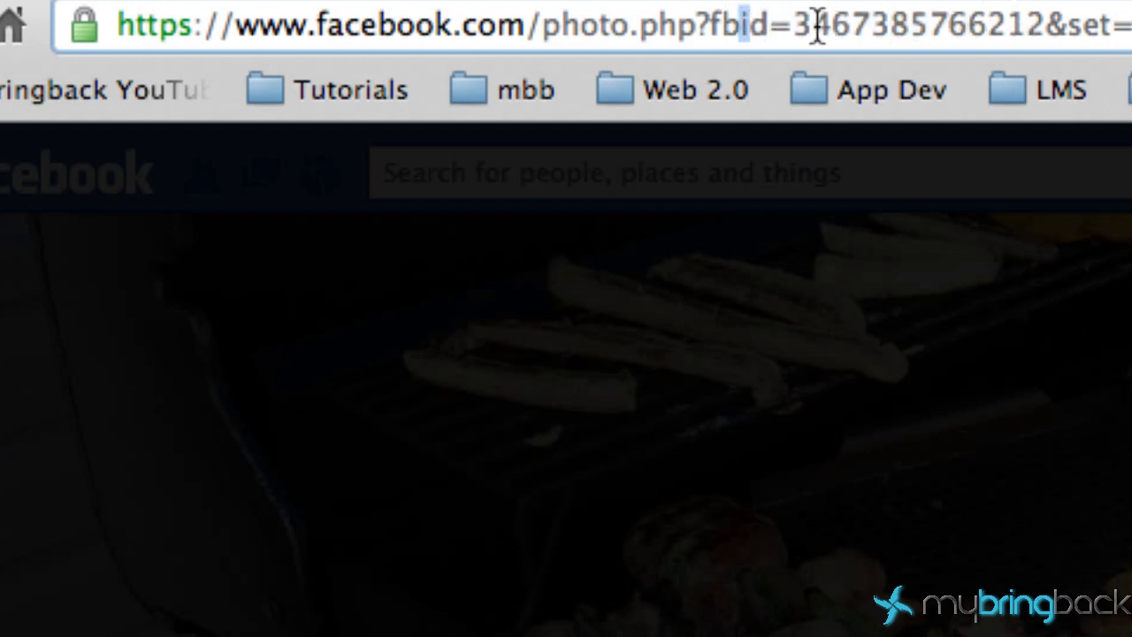
{"action": "double_click", "coordinate": [920, 25]}
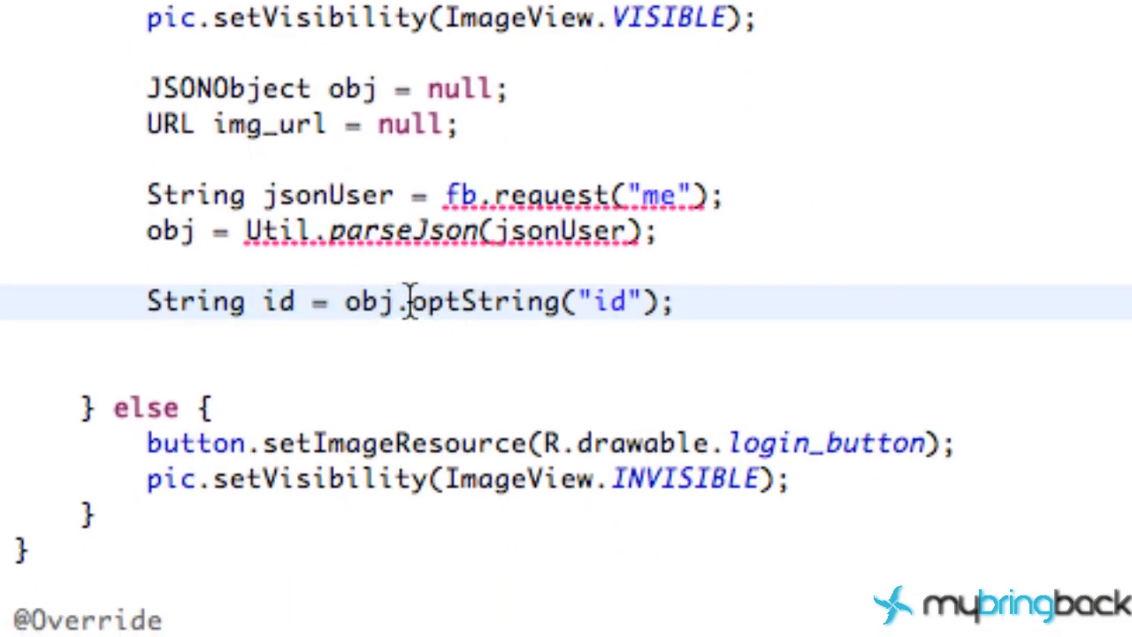
- Add String name = obj.optString("name"); below the id line
{"action": "double_click", "coordinate": [481, 301]}
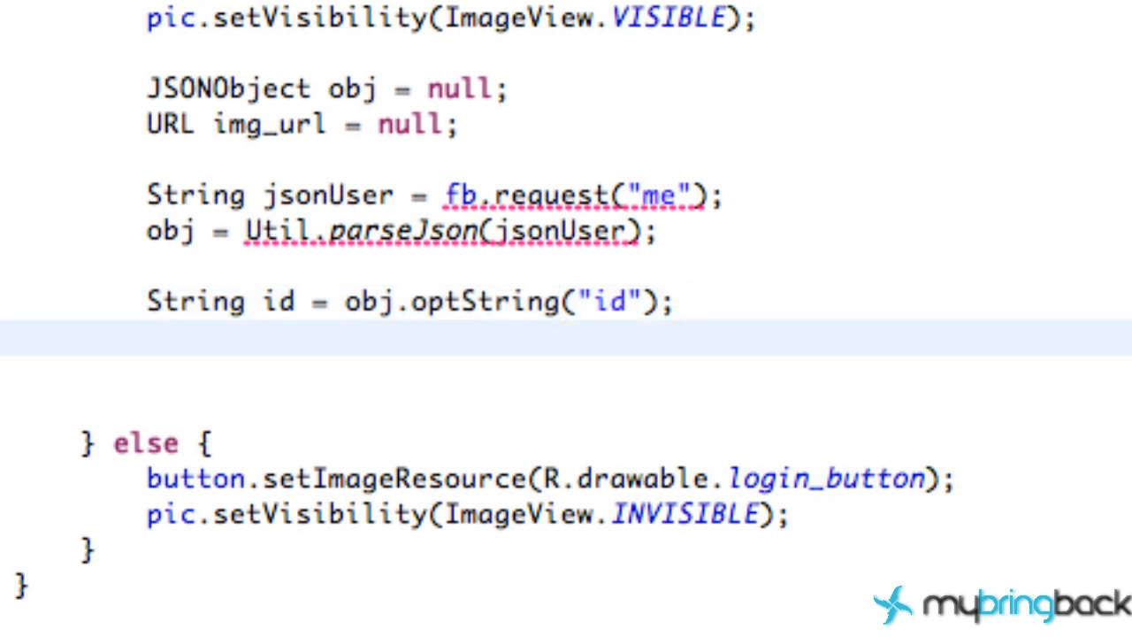
{"action": "type", "text": "Str"}
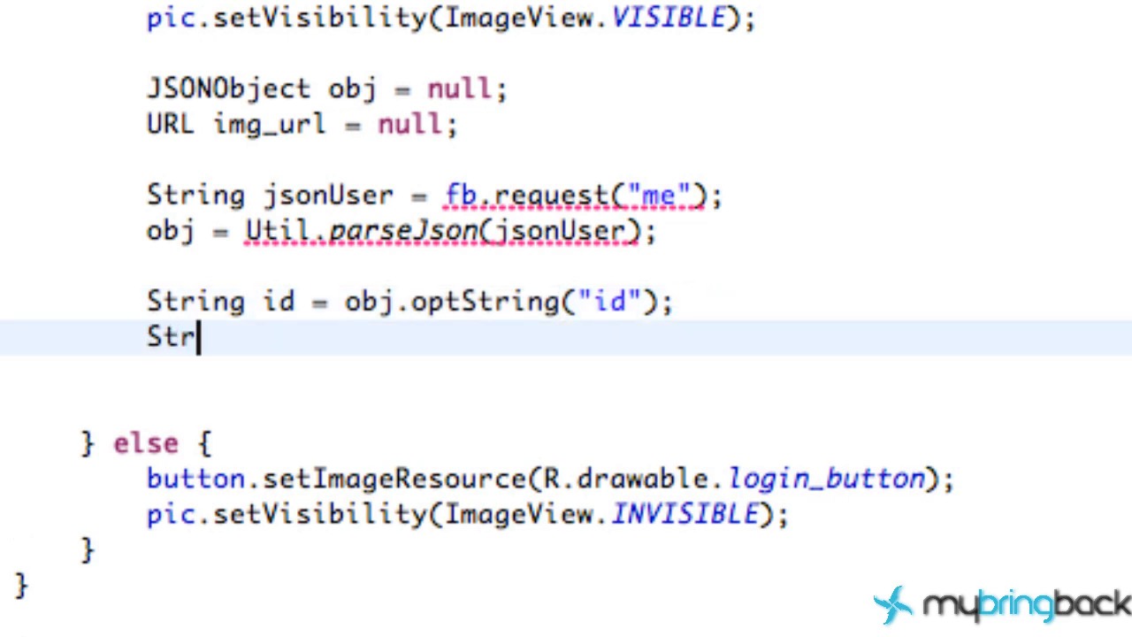
{"action": "type", "text": "ing n"}
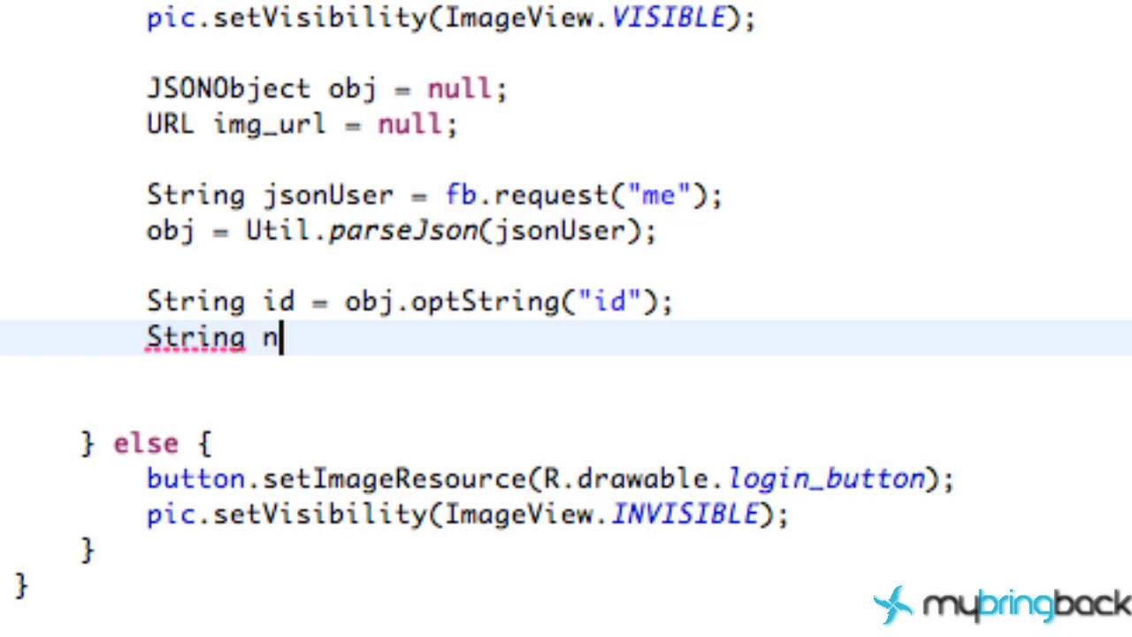
{"action": "type", "text": "ame = ob"}
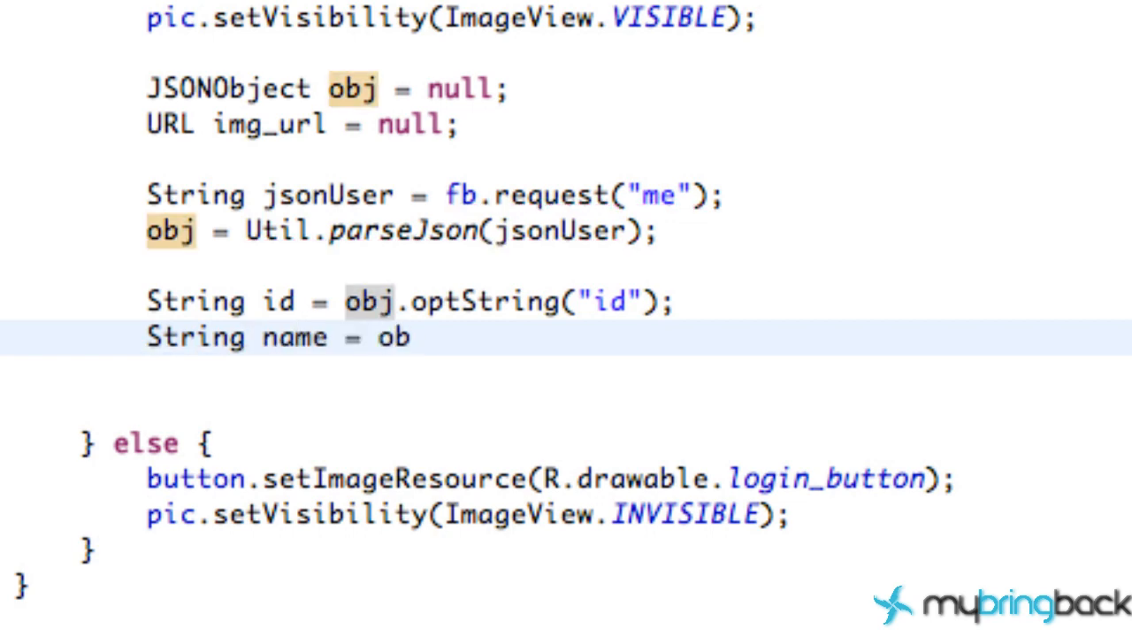
{"action": "type", "text": "j.optString(\"name\");"}
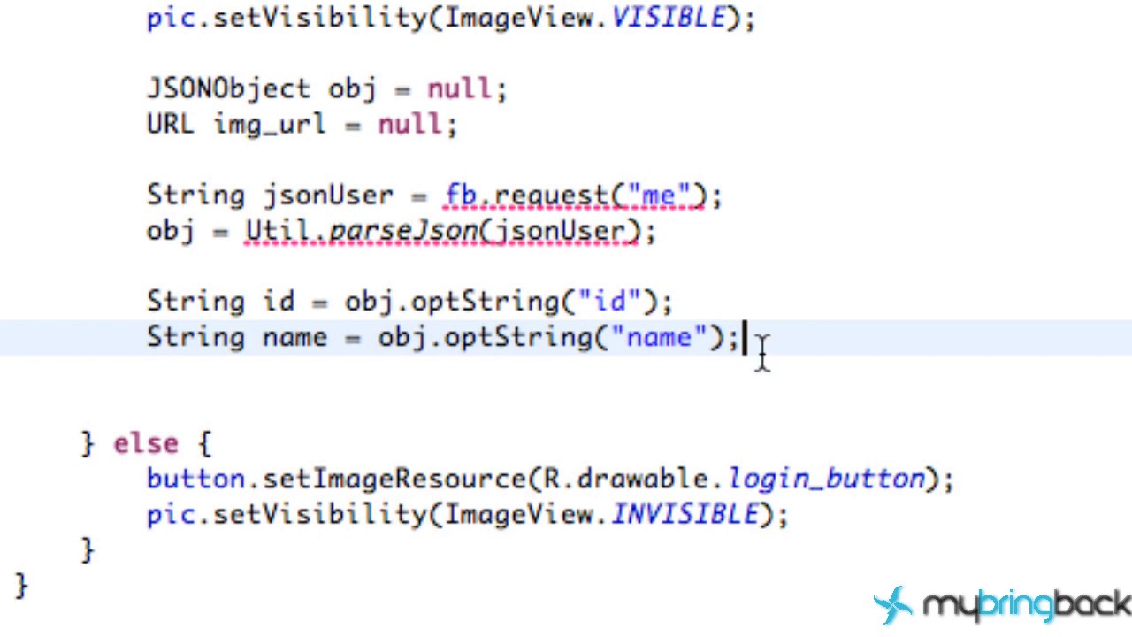
{"action": "mouse_move", "coordinate": [573, 309]}
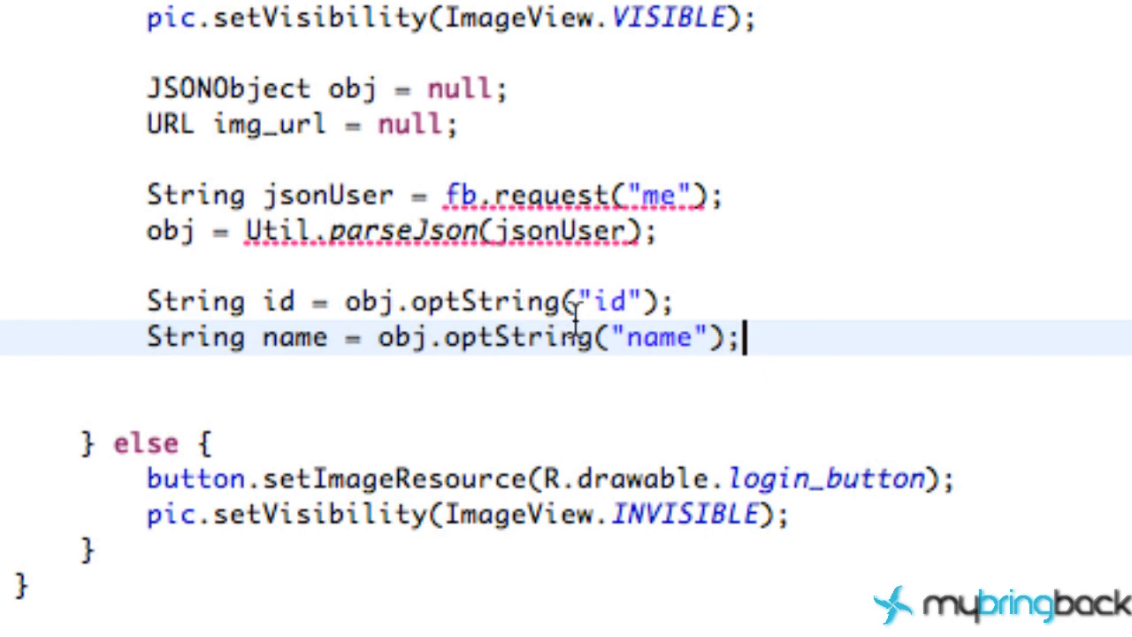
{"action": "double_click", "coordinate": [605, 301]}
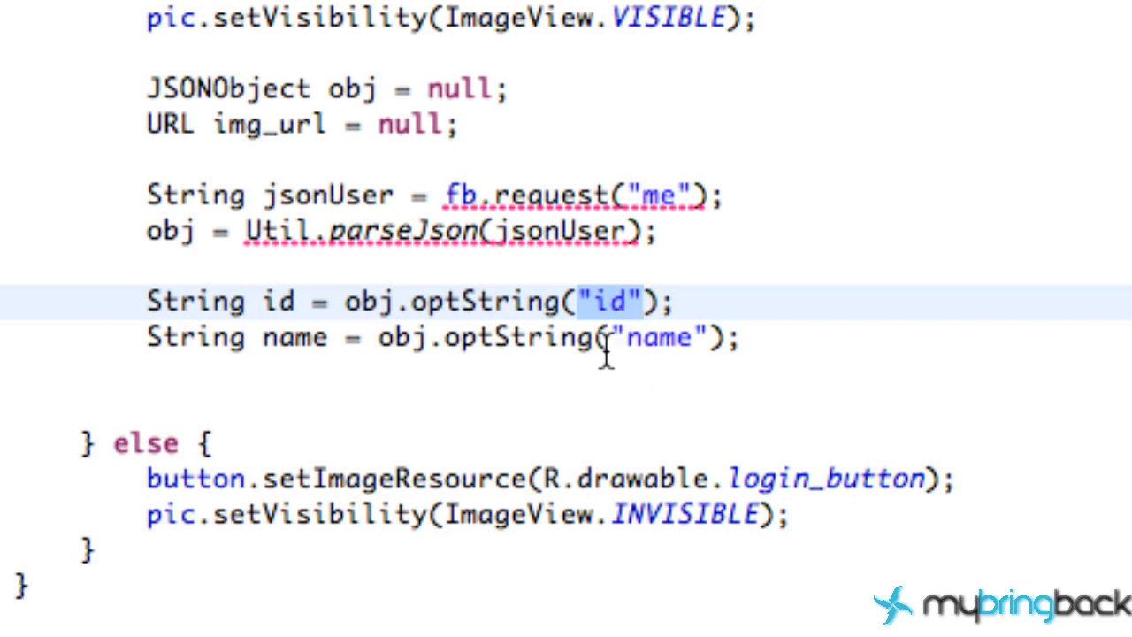
{"action": "double_click", "coordinate": [658, 336]}
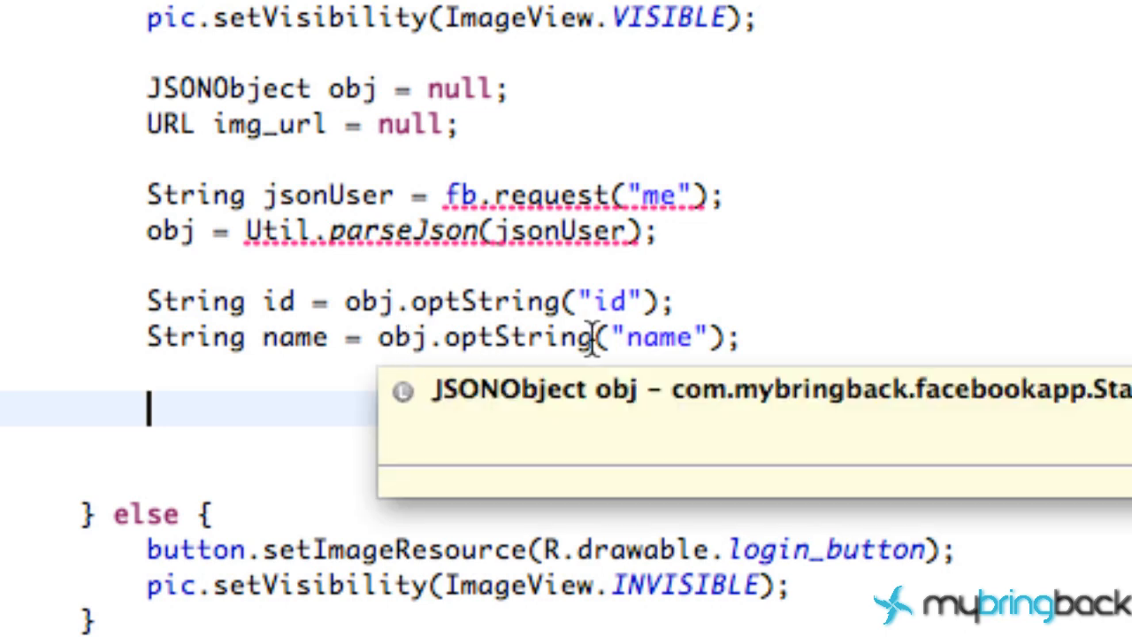
- Set the greeting with welcome.setText("Welcome, " + name);
{"action": "type", "text": "we"}
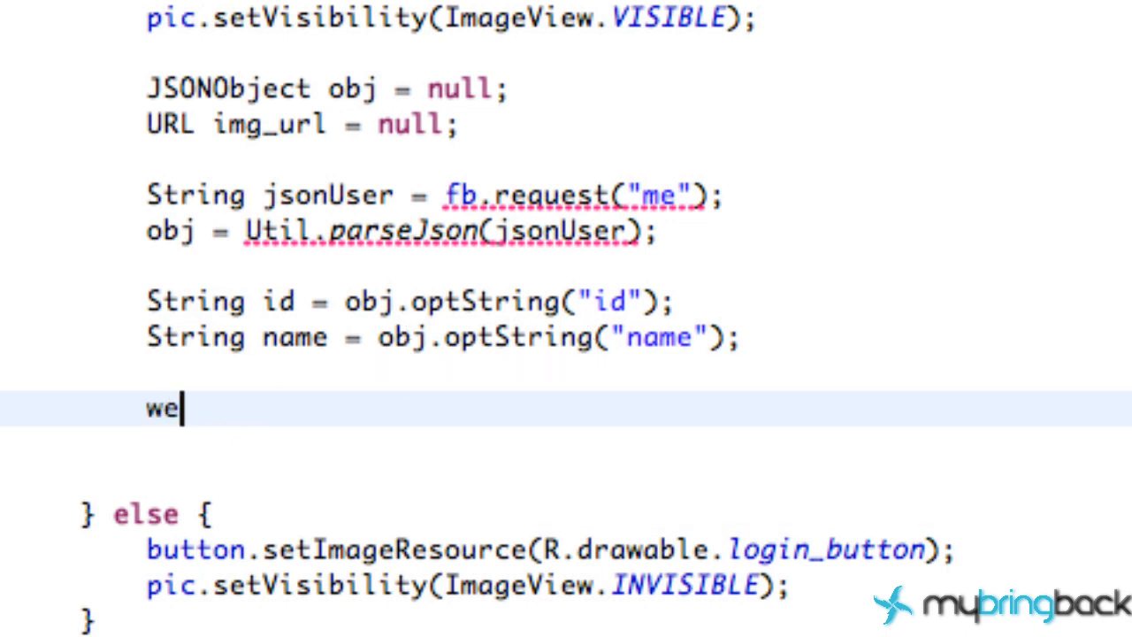
{"action": "type", "text": "lcome."}
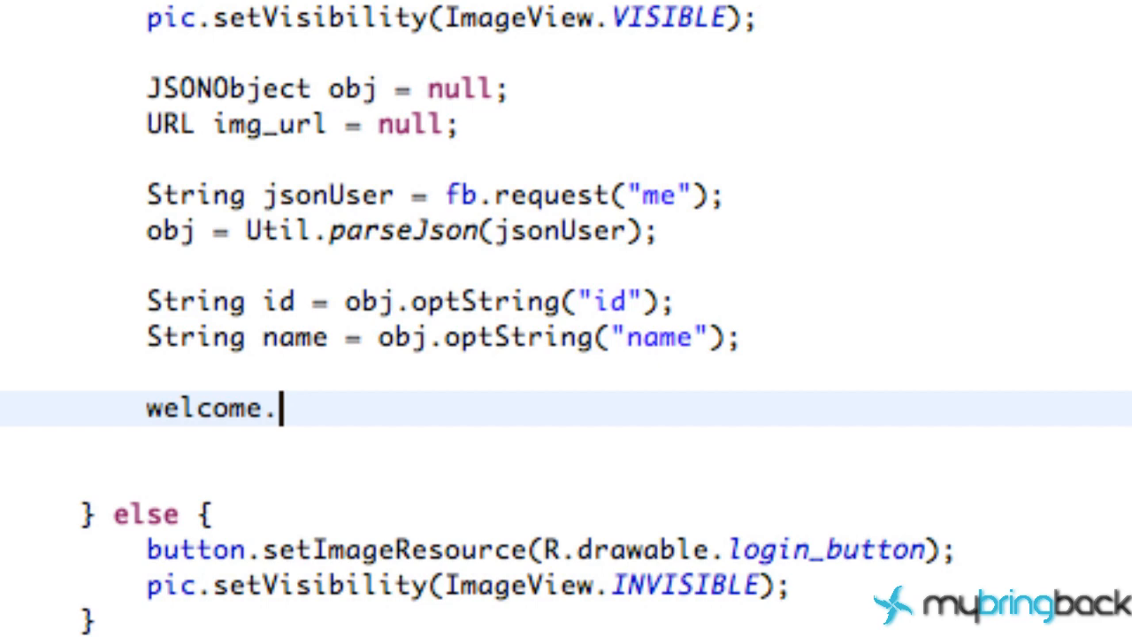
{"action": "type", "text": "."}
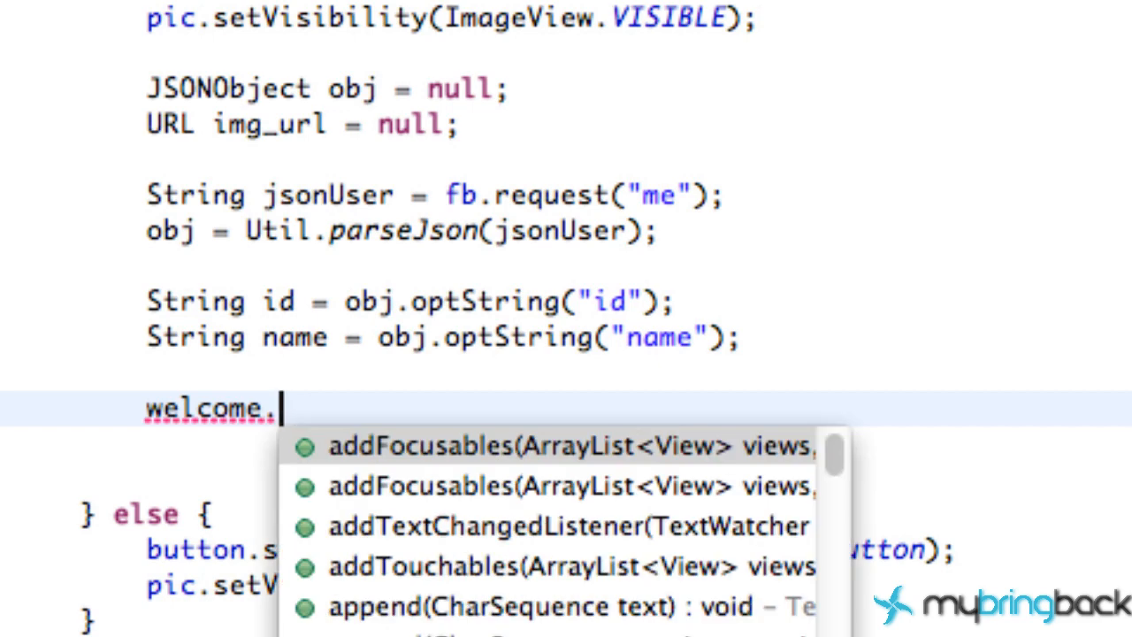
{"action": "type", "text": "setTEx"}
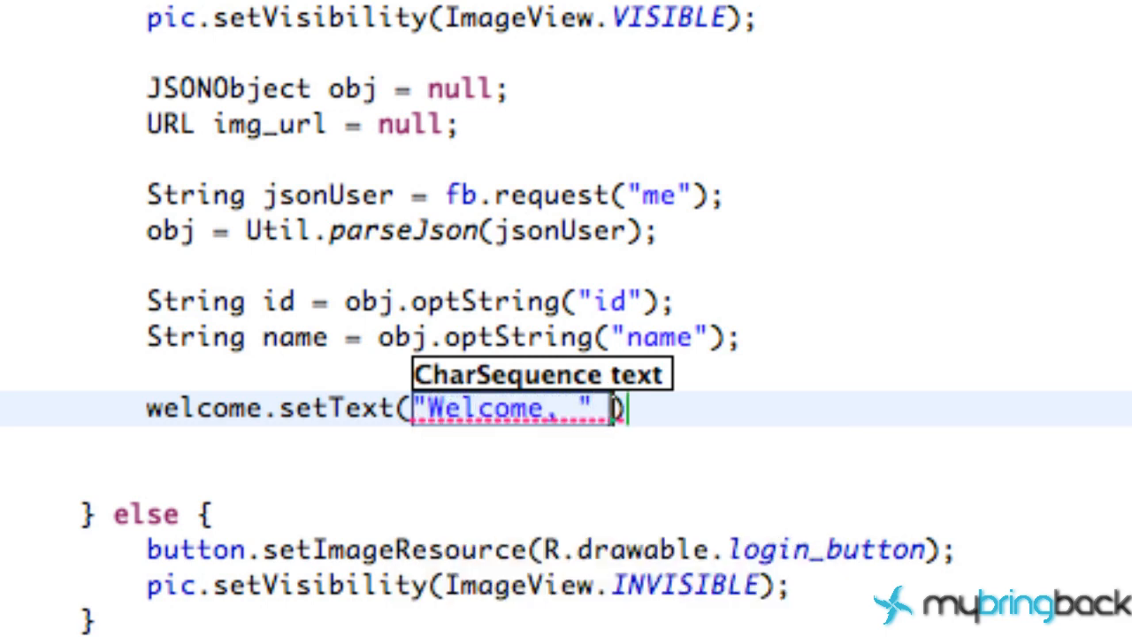
{"action": "type", "text": "+ name"}
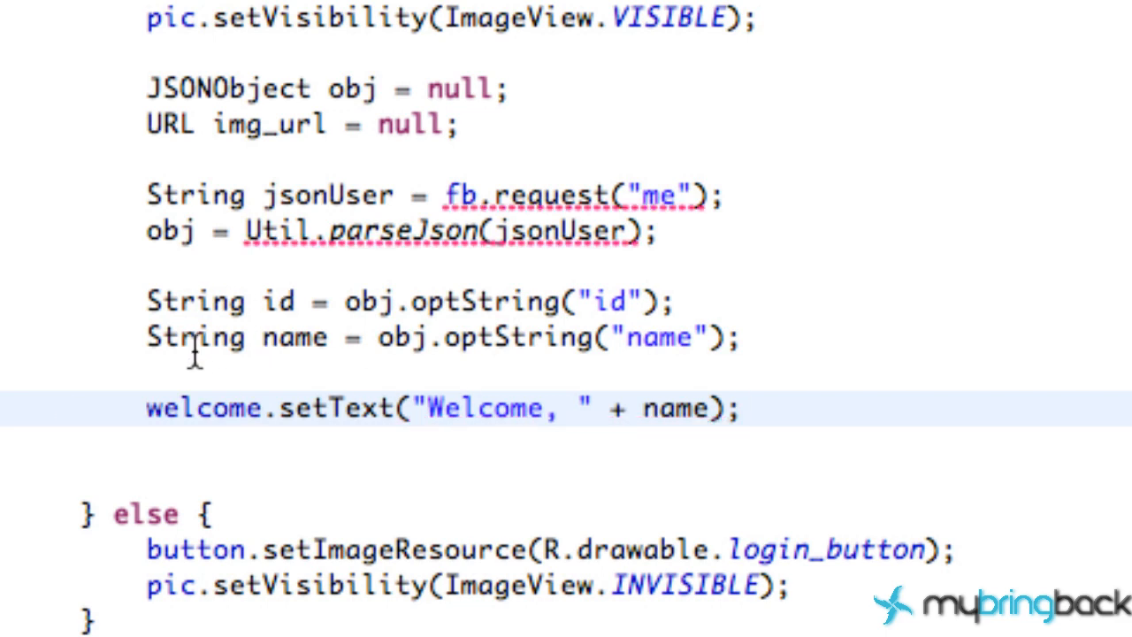
{"action": "double_click", "coordinate": [292, 336]}
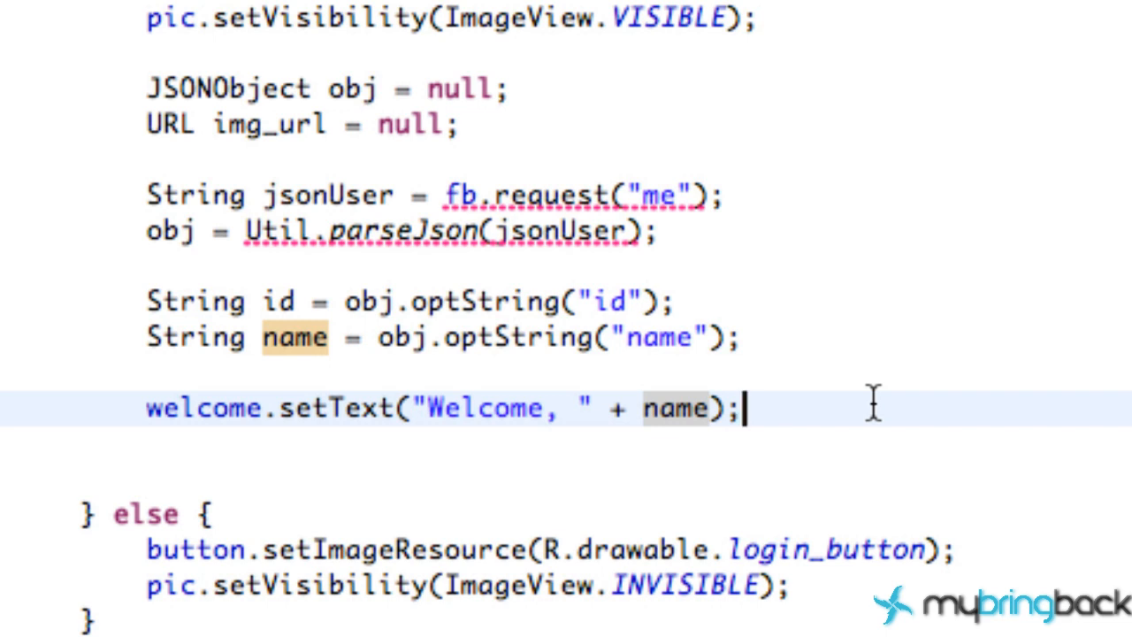
{"action": "mouse_move", "coordinate": [474, 168]}
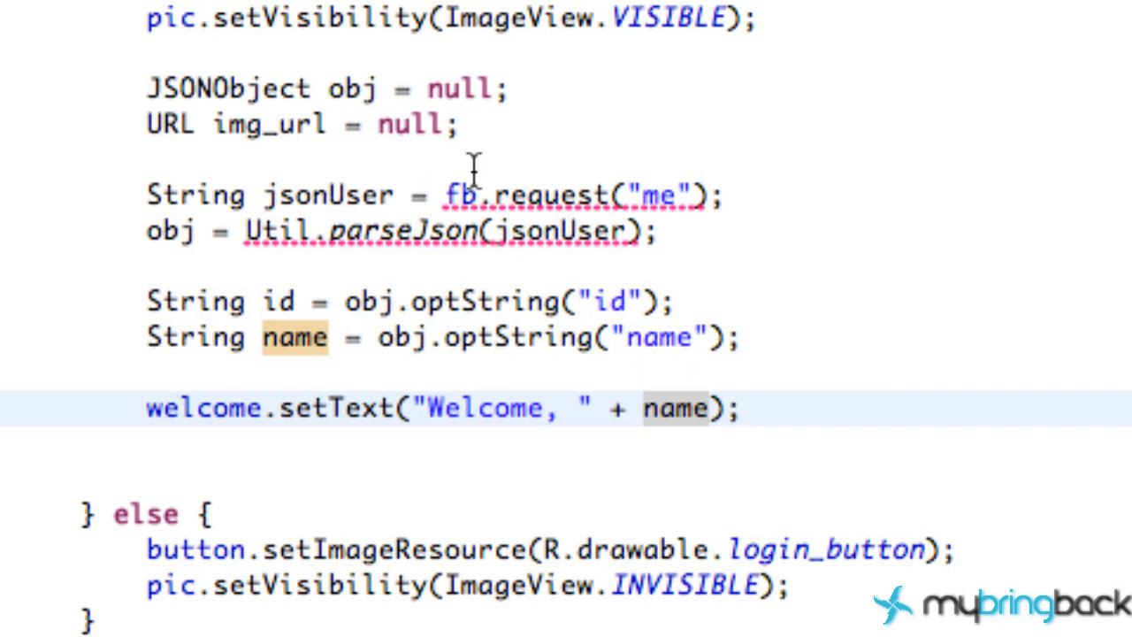
{"action": "mouse_move", "coordinate": [620, 248]}
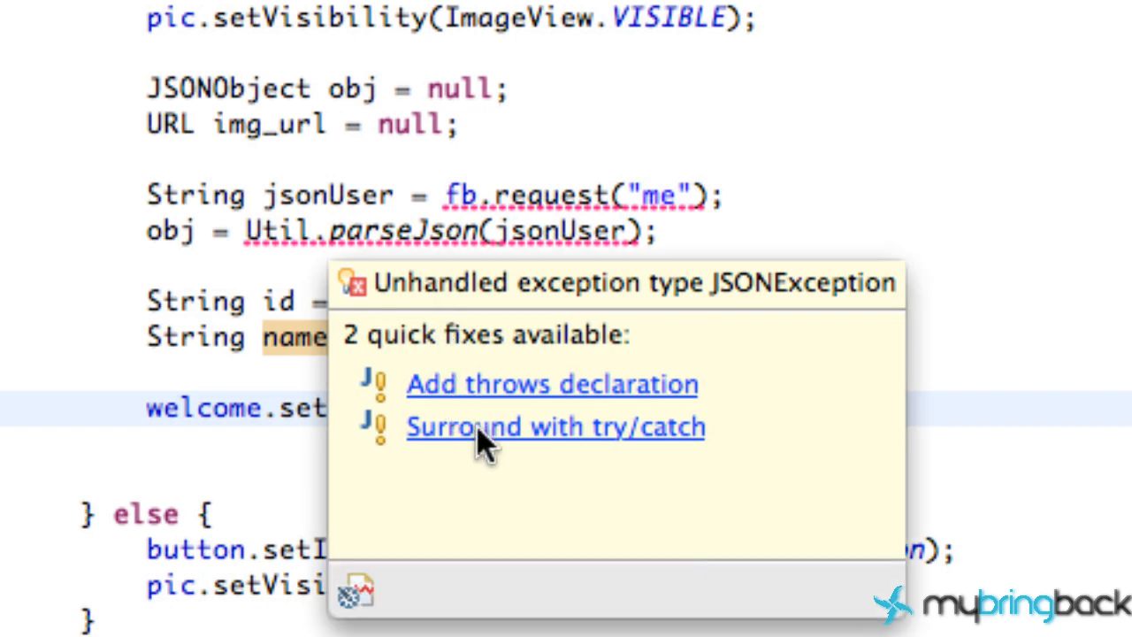
- Surround with try/catch, move the fb.request("me") line inside, and select the id, name and welcome lines
{"action": "left_click", "coordinate": [555, 426]}
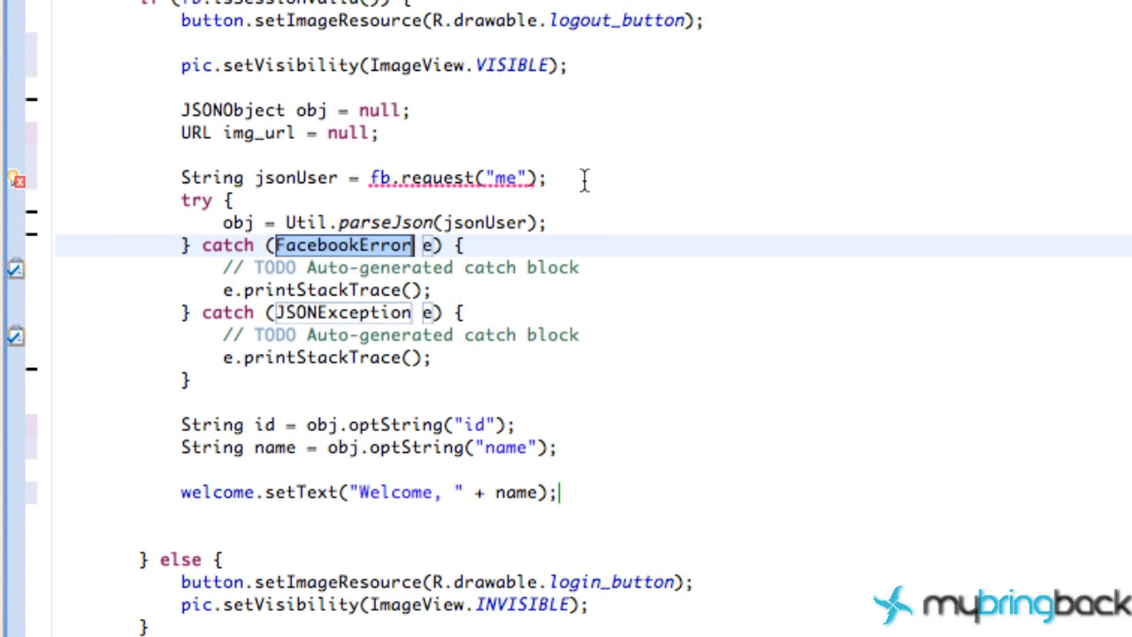
{"action": "left_click", "coordinate": [180, 177]}
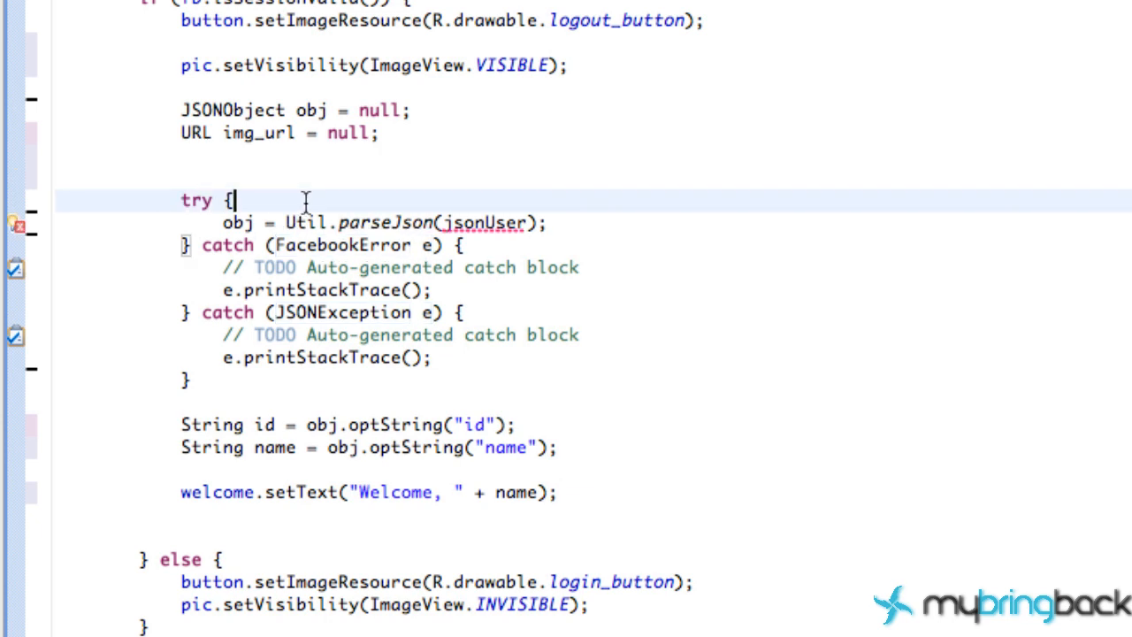
{"action": "type", "text": "String jsonUser = fb.request(\"me\");"}
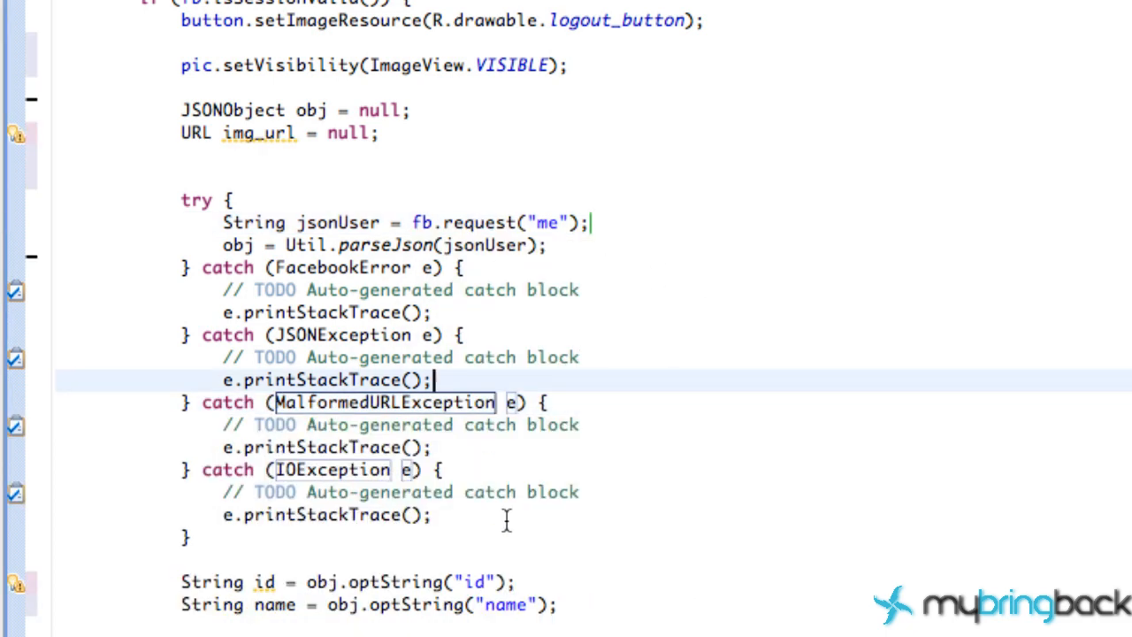
{"action": "scroll", "scroll_direction": "down", "scroll_amount": 3}
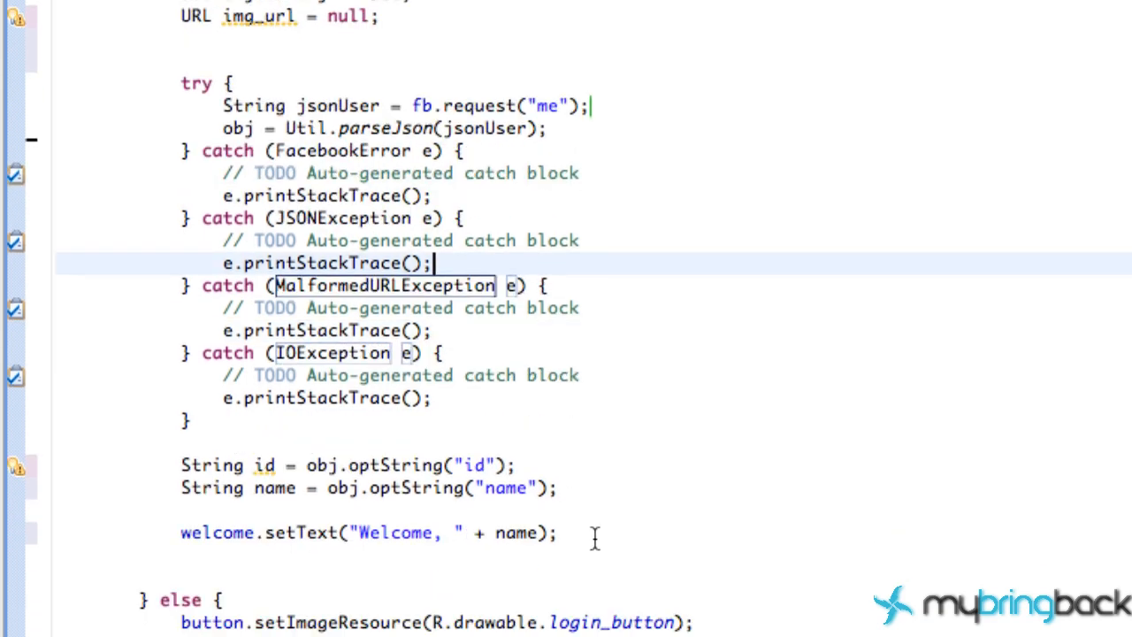
{"action": "left_click_drag", "start_coordinate": [181, 465], "coordinate": [557, 533]}
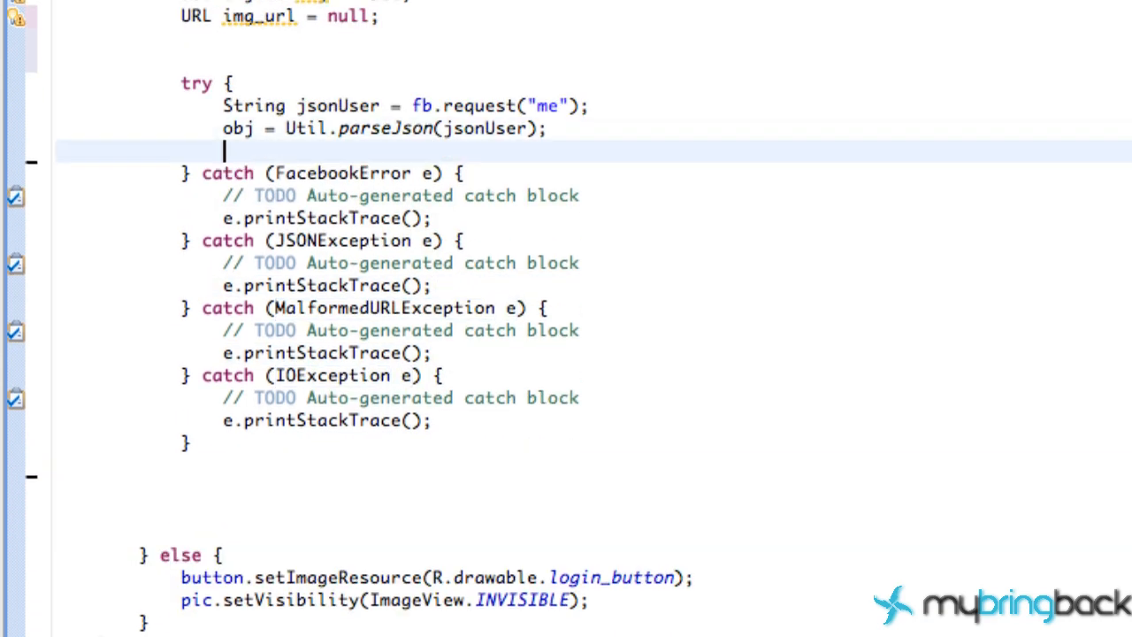
- Place 'String id = obj.optString("id");' and the name and welcome-text lines after parseJson inside the try block
{"action": "type", "text": "String id = obj.optString(\"id\");"}
{"action": "type", "text": "String name = obj.optString(\"name\");"}
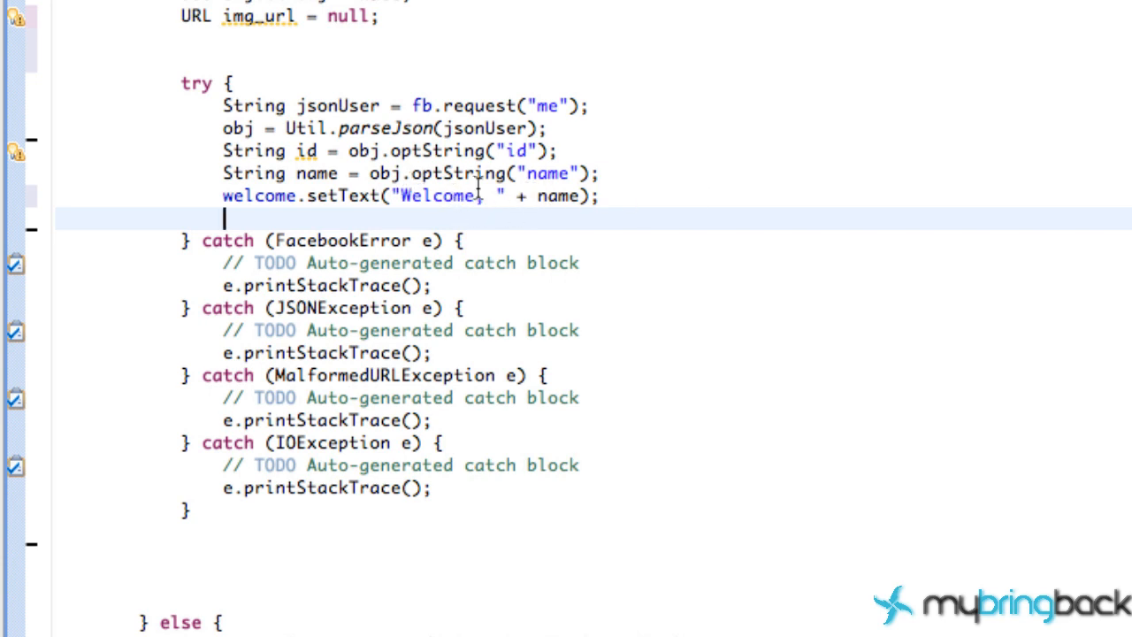
{"action": "type", "text": ","}
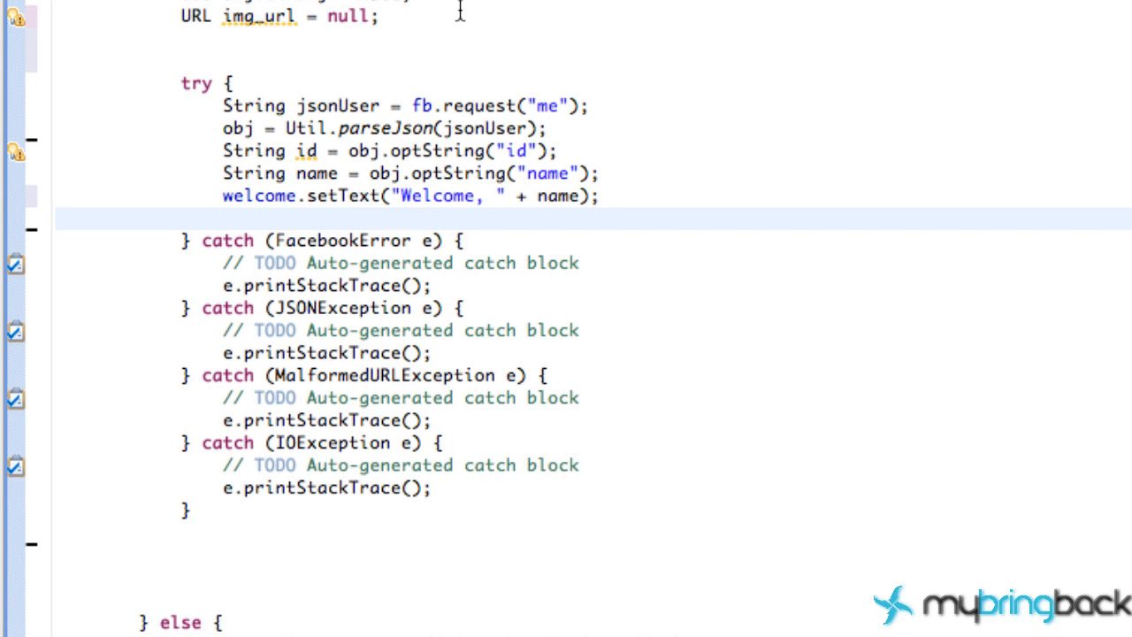
{"action": "mouse_move", "coordinate": [569, 43]}
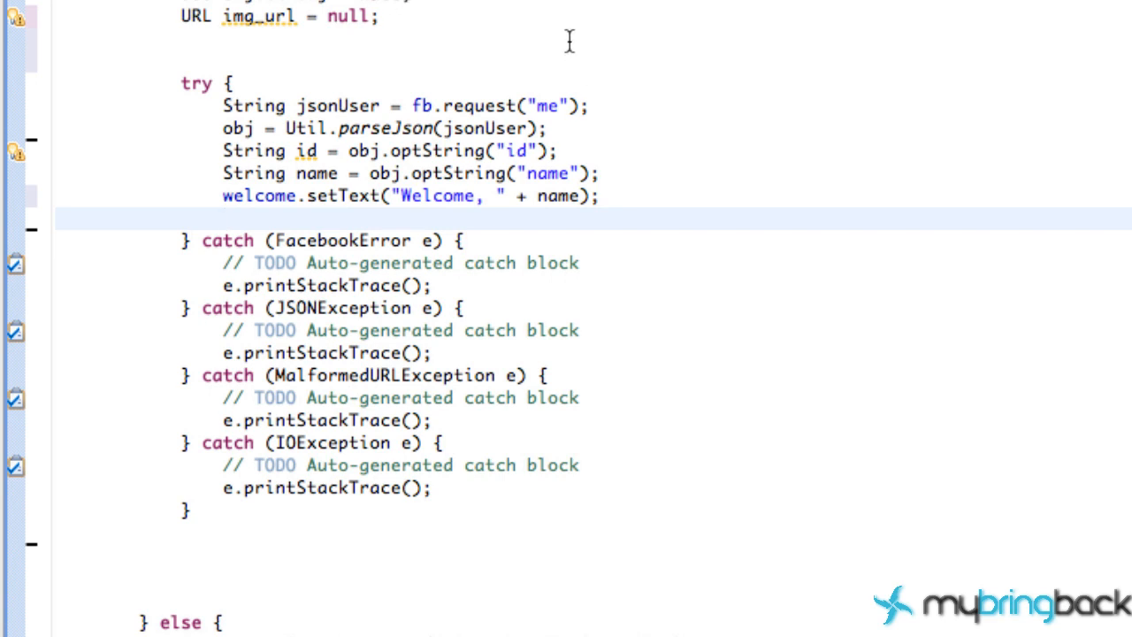